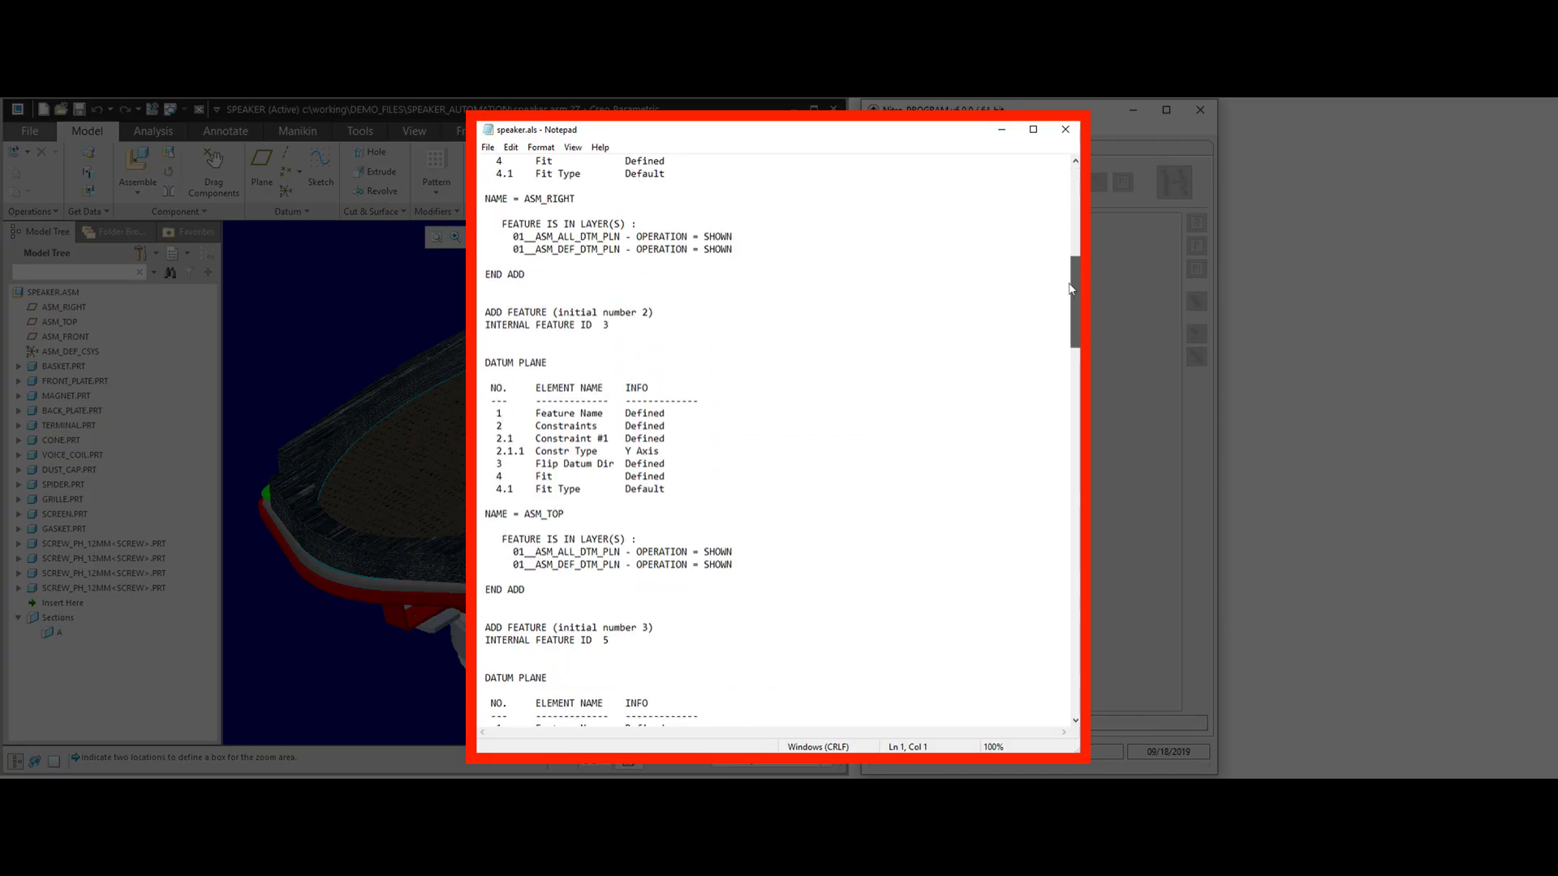
- Scroll to the end of the speaker.als listing in Notepad and close it
scroll("down", 3)
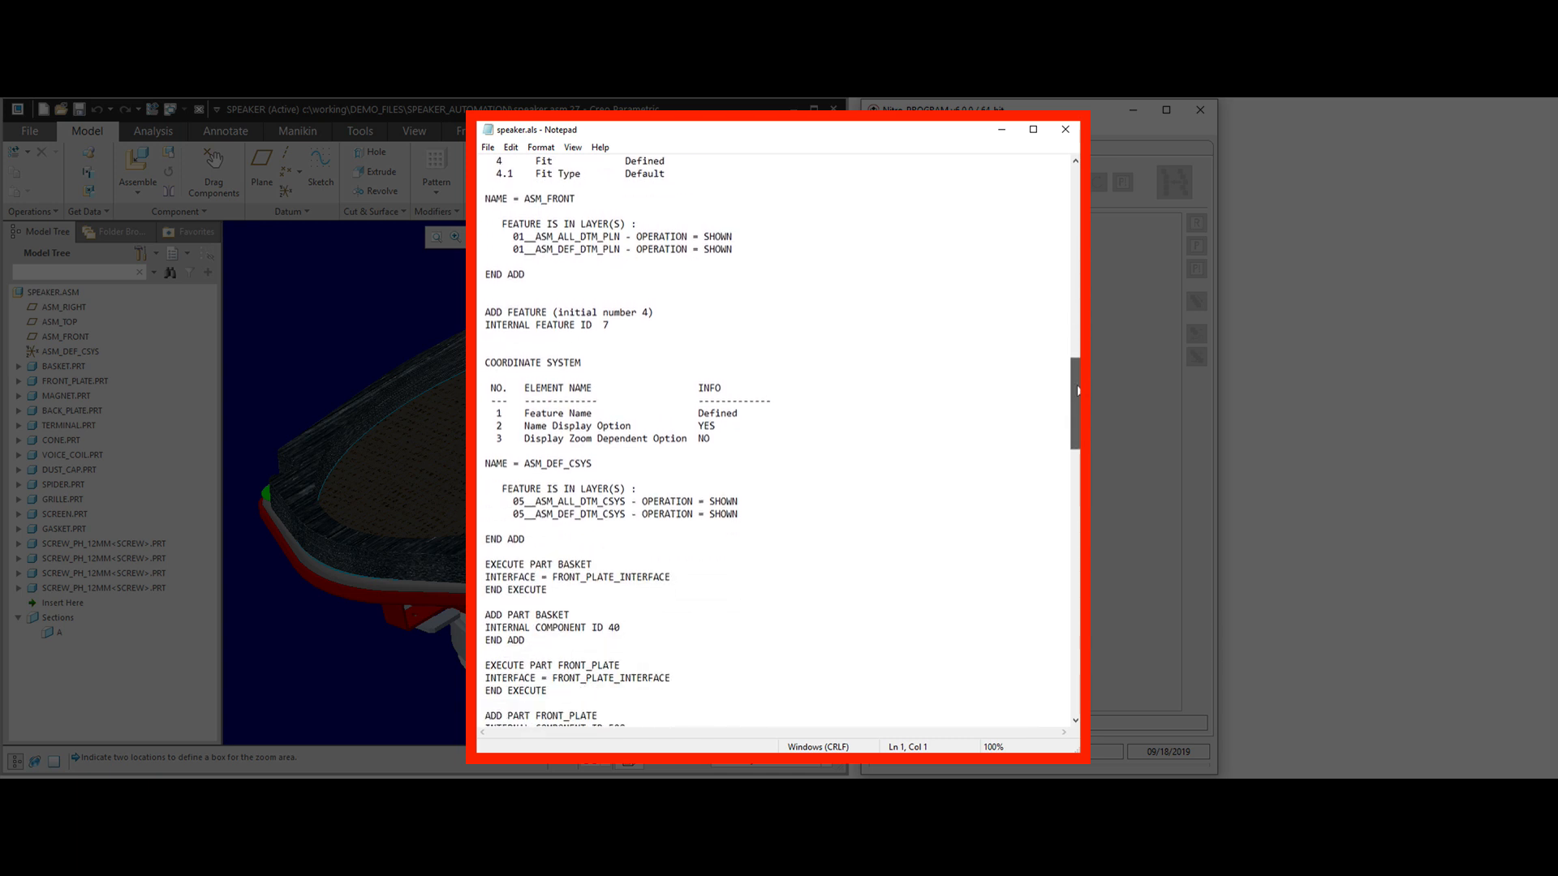
scroll("down", 3)
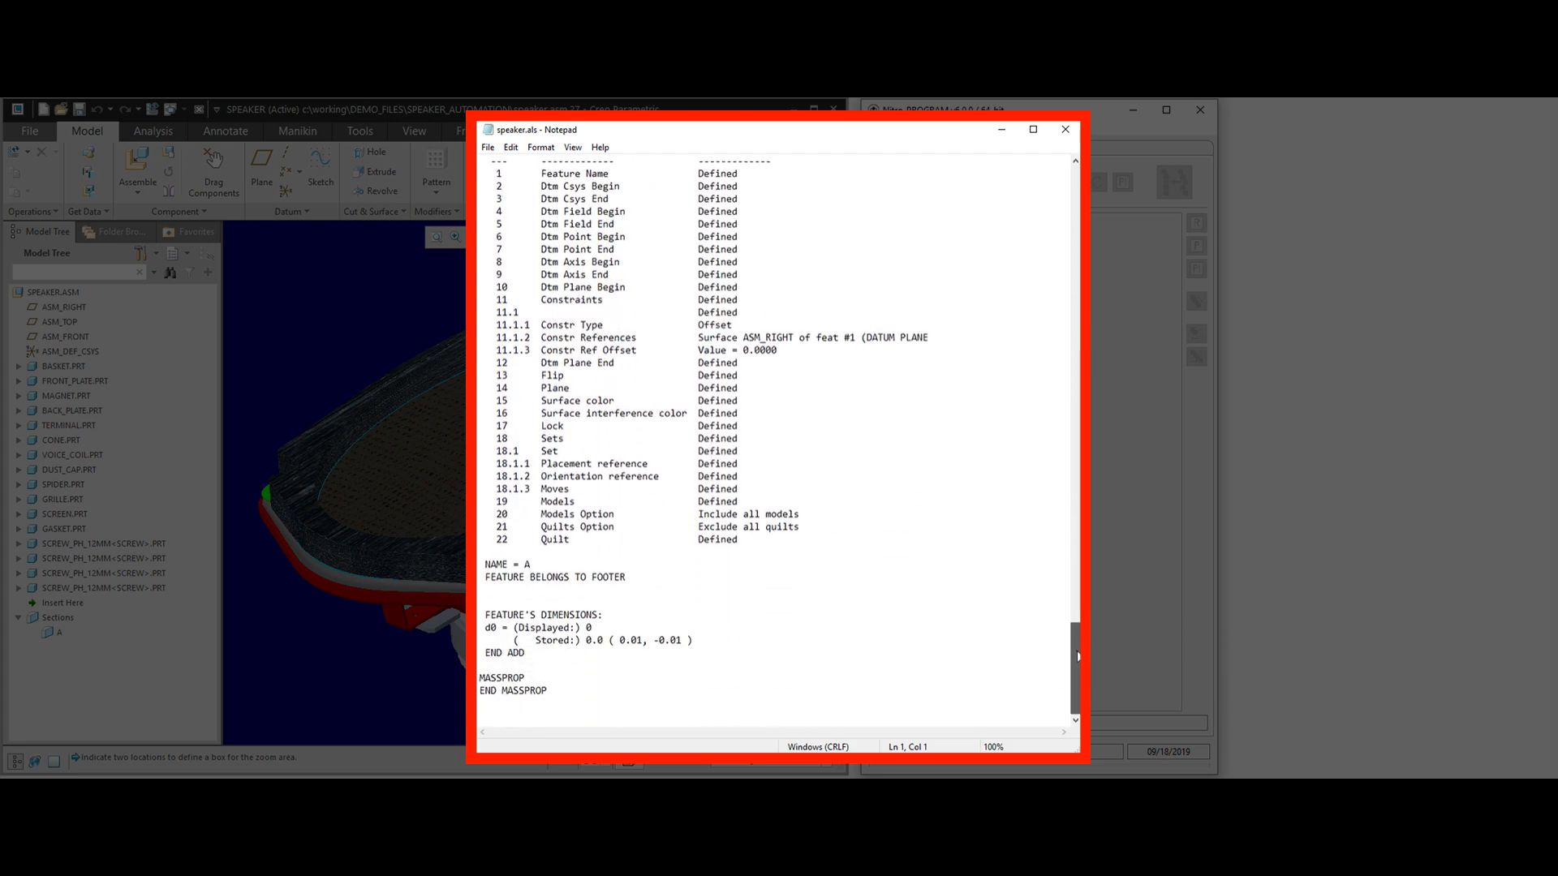
left_click(1065, 130)
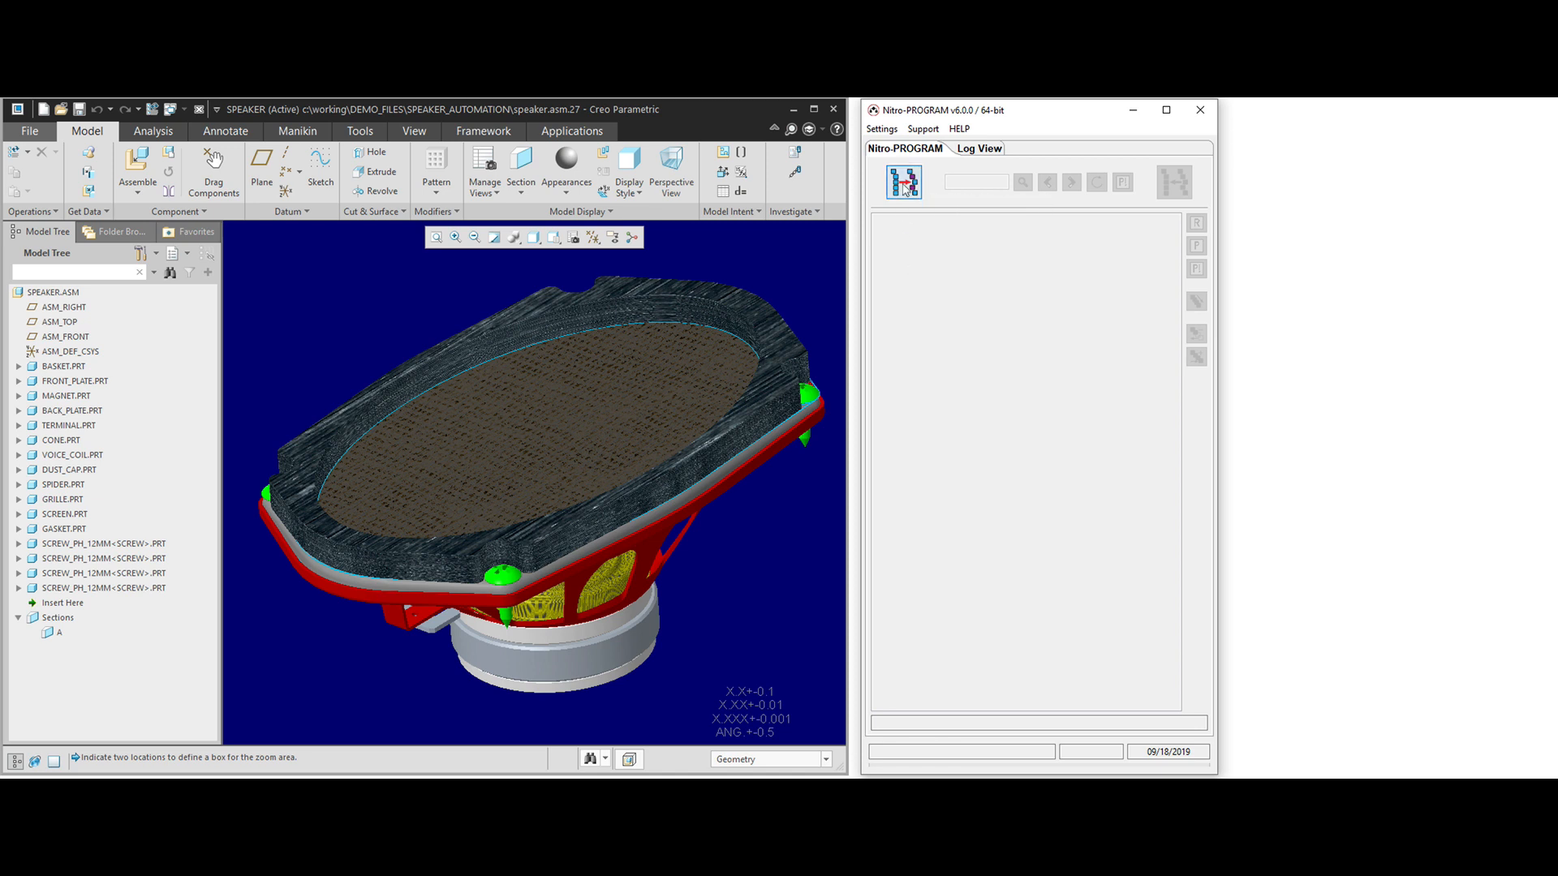
- Build the speaker's graphical program tree and bring its INPUT section into the editor
left_click(902, 182)
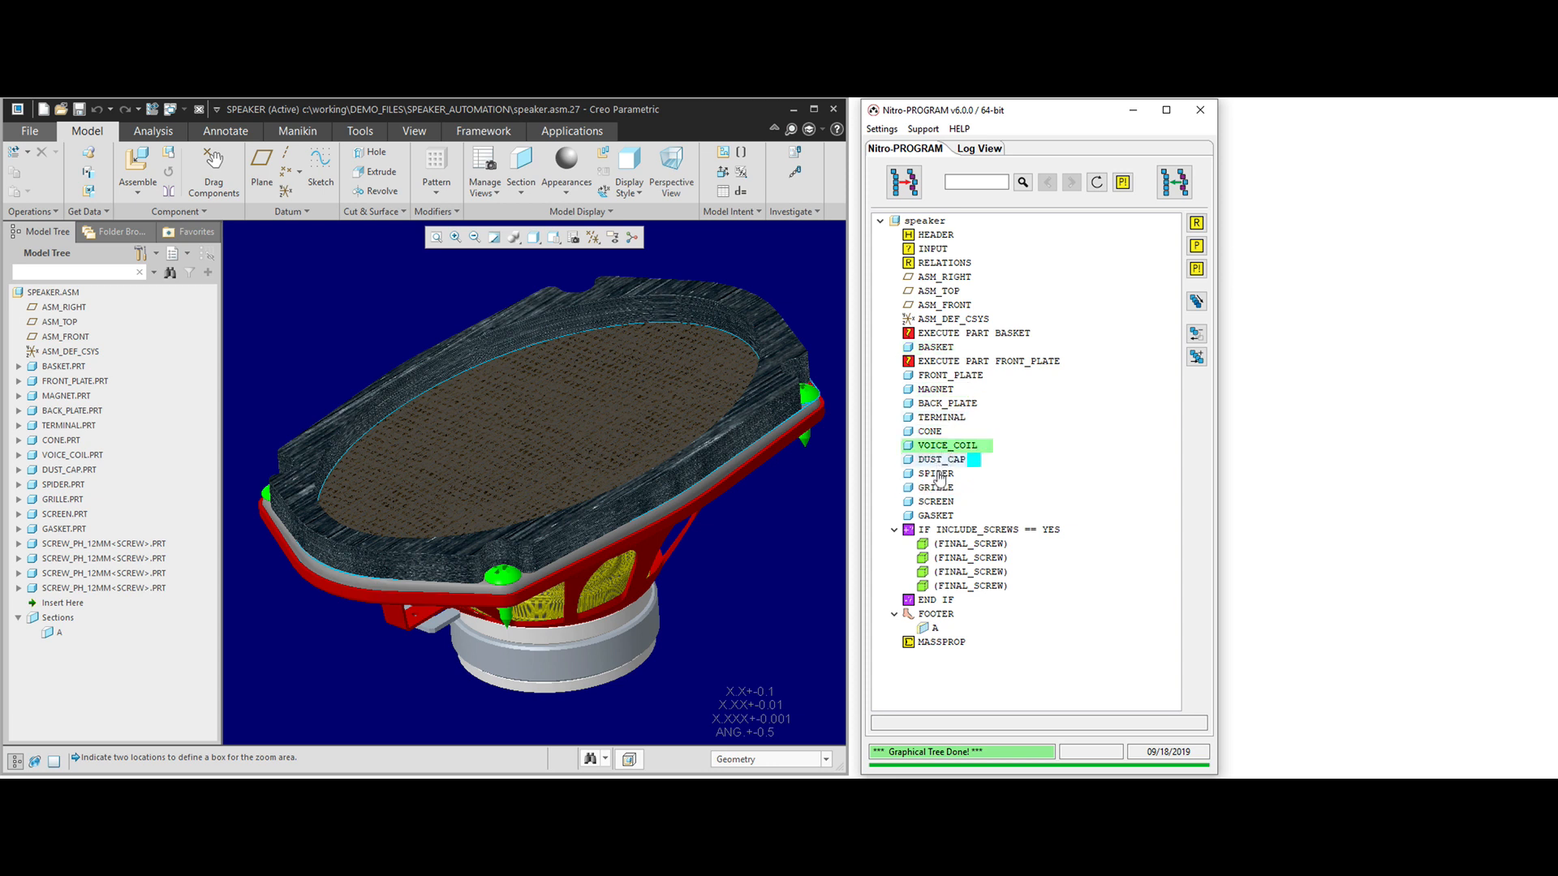
left_click(935, 346)
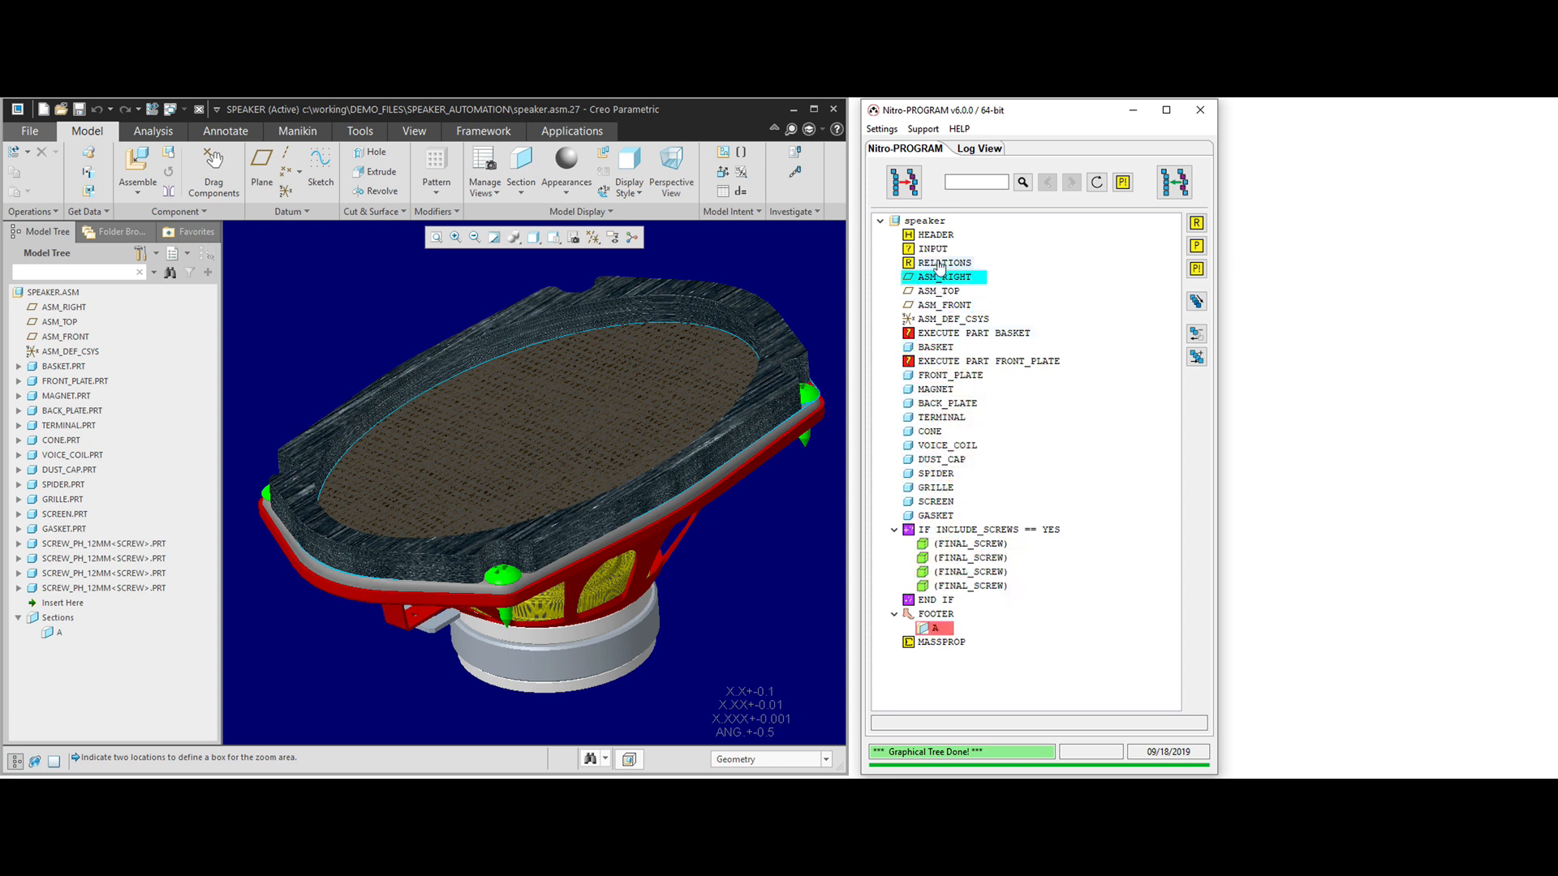
double_click(931, 249)
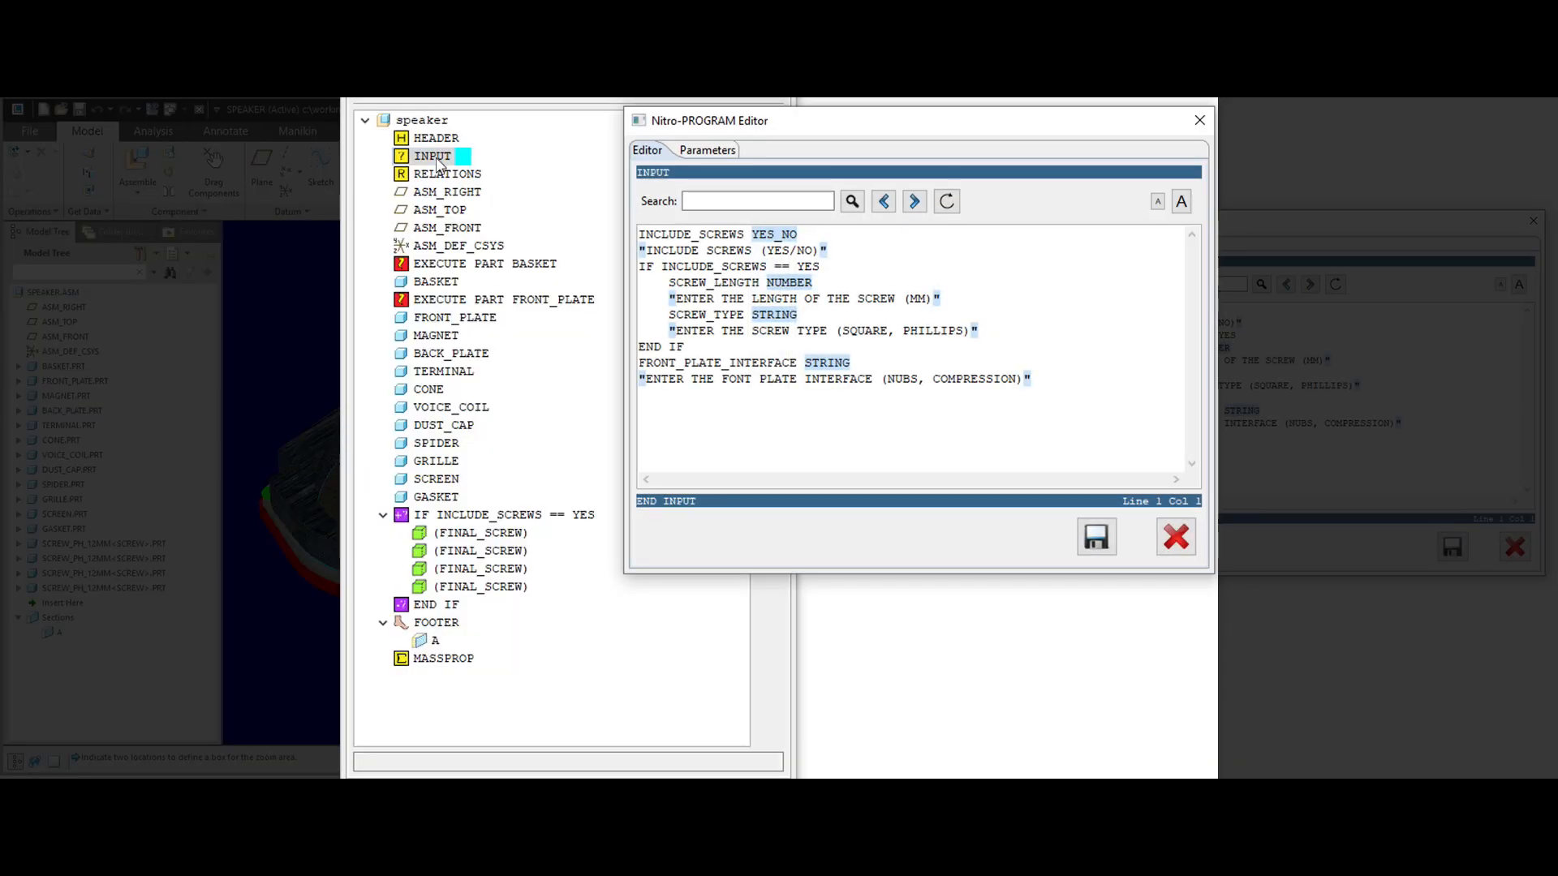
- Close the INPUT editor, returning to the speaker program tree
left_click(446, 174)
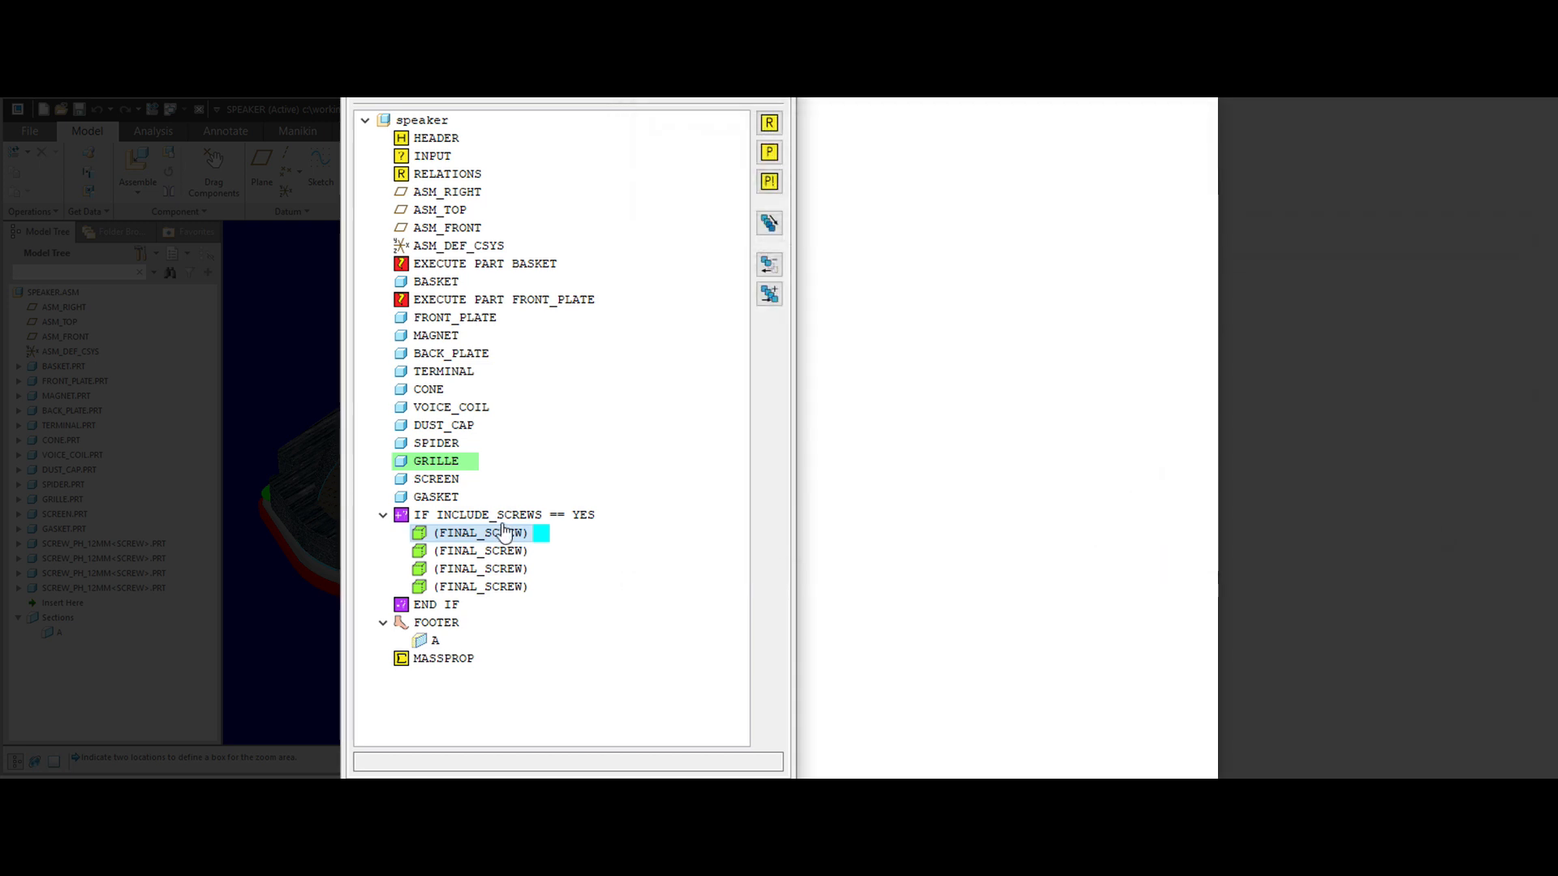
- Wrap the selected grille and screw items in a new IF block and add yes/no parameter INCLUDE_GRILLE
right_click(435, 479)
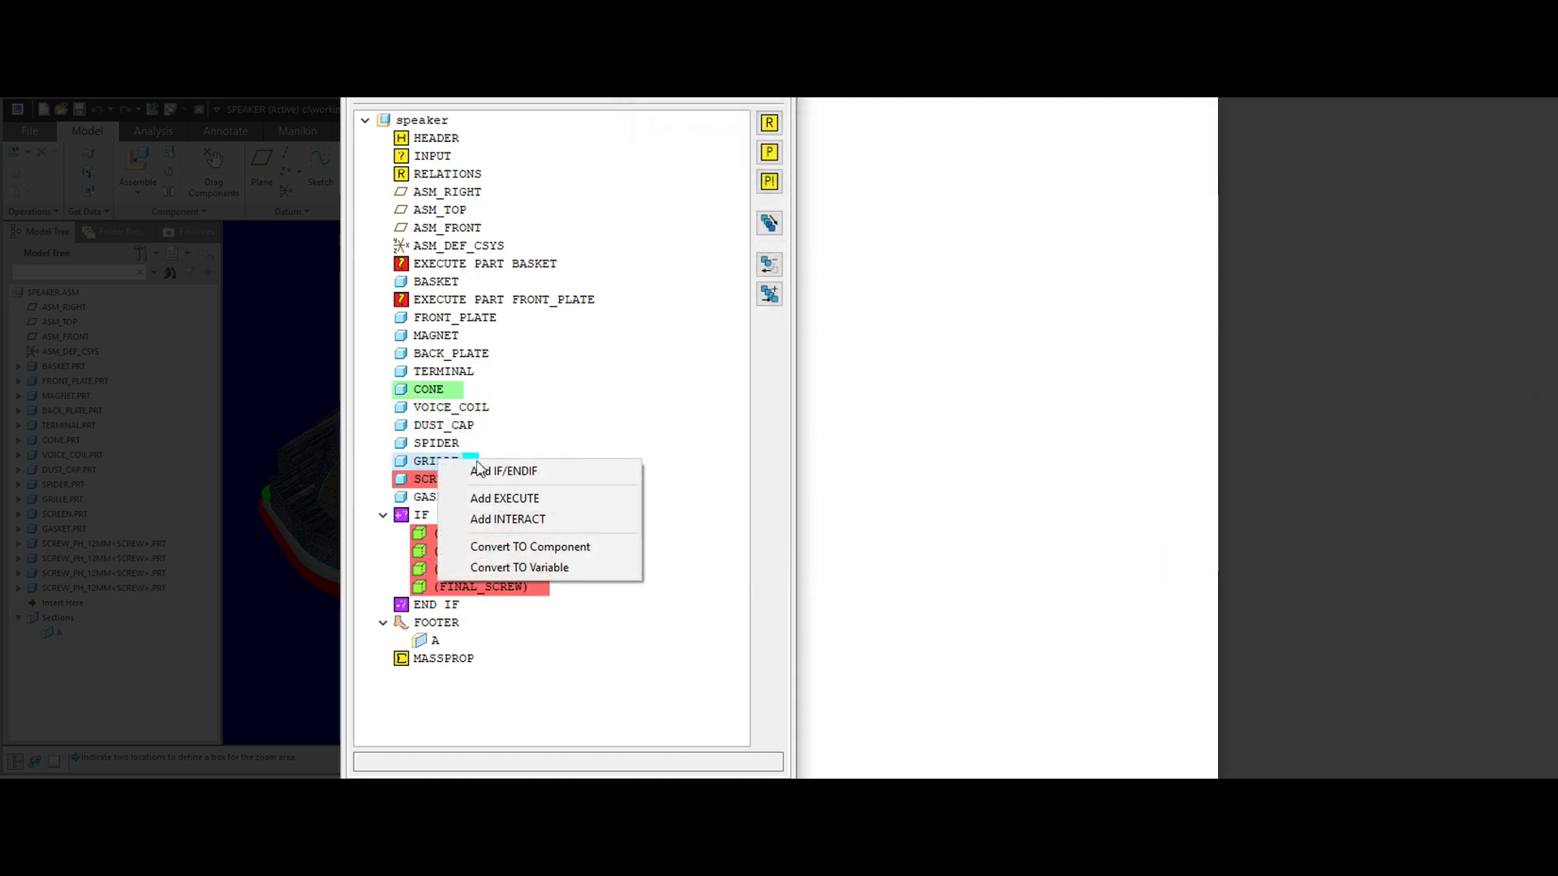
left_click(503, 471)
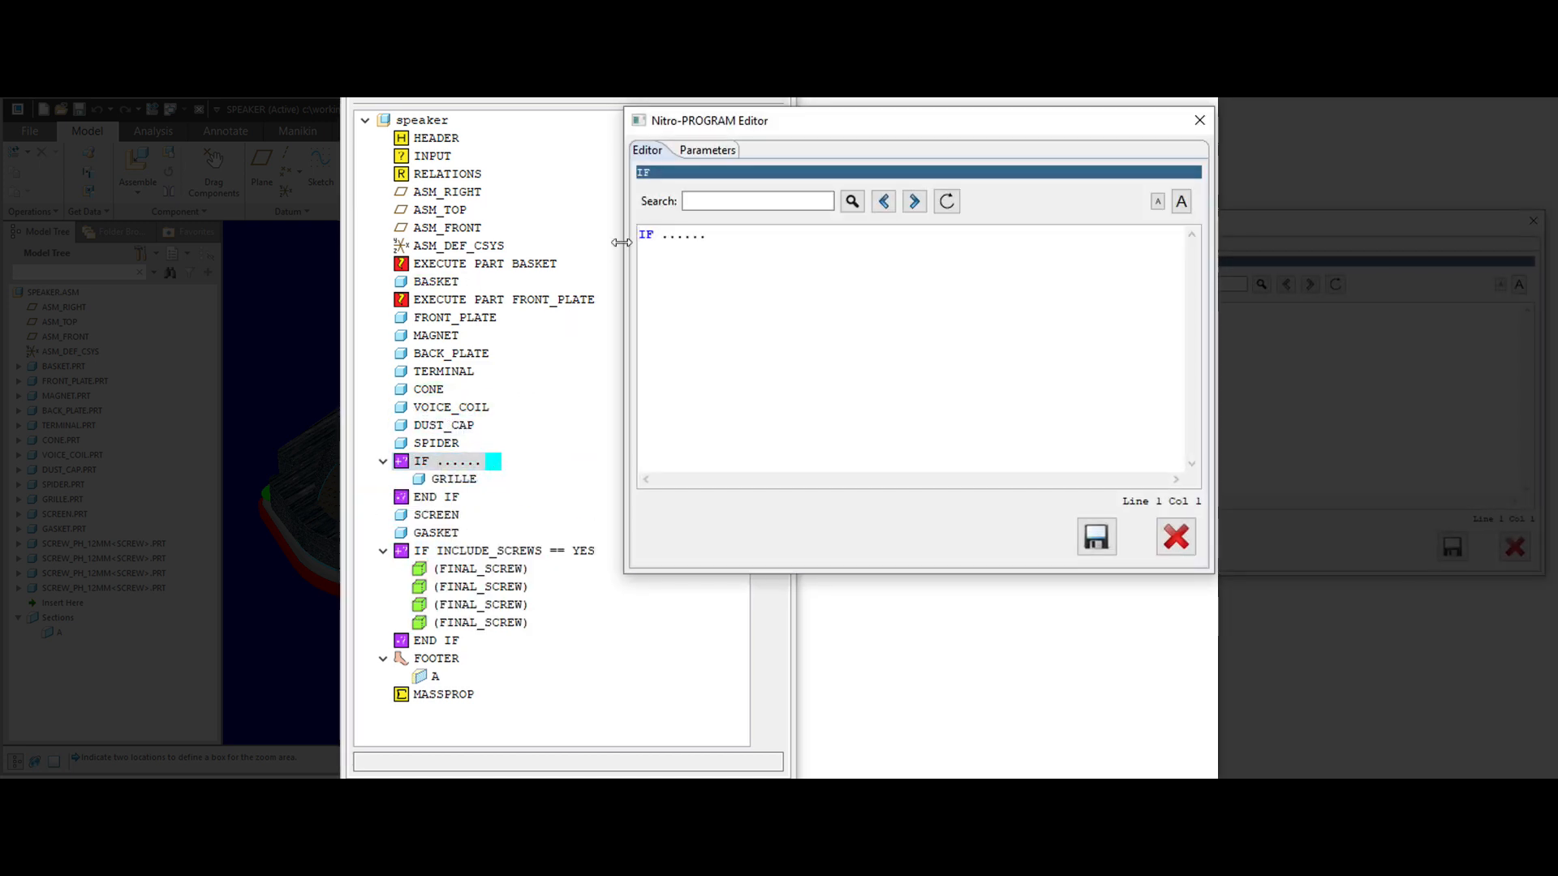
left_click(698, 149)
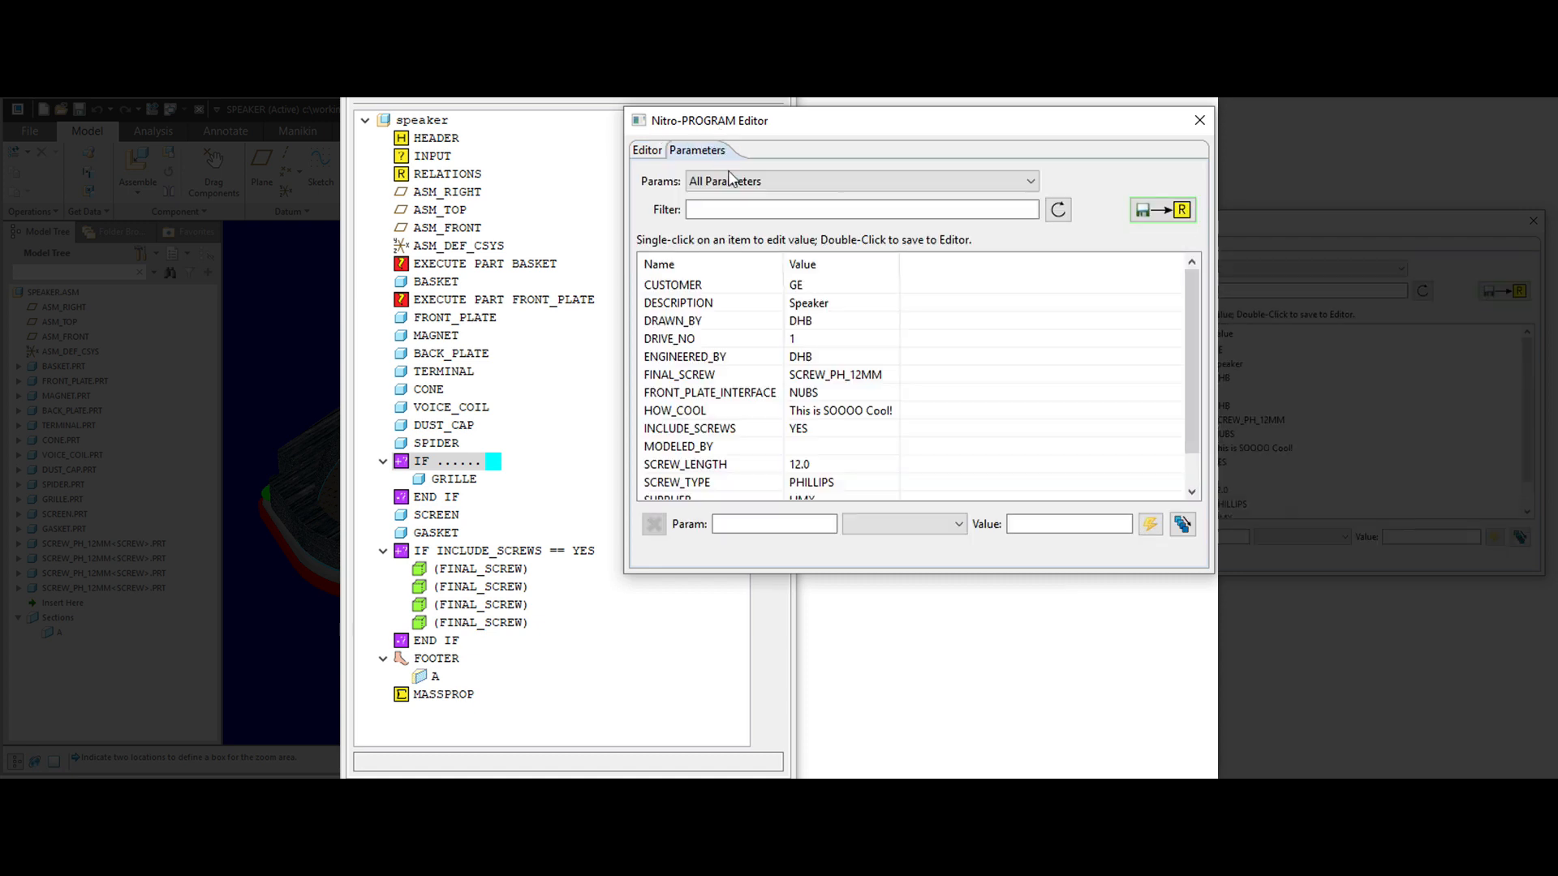
type("inc")
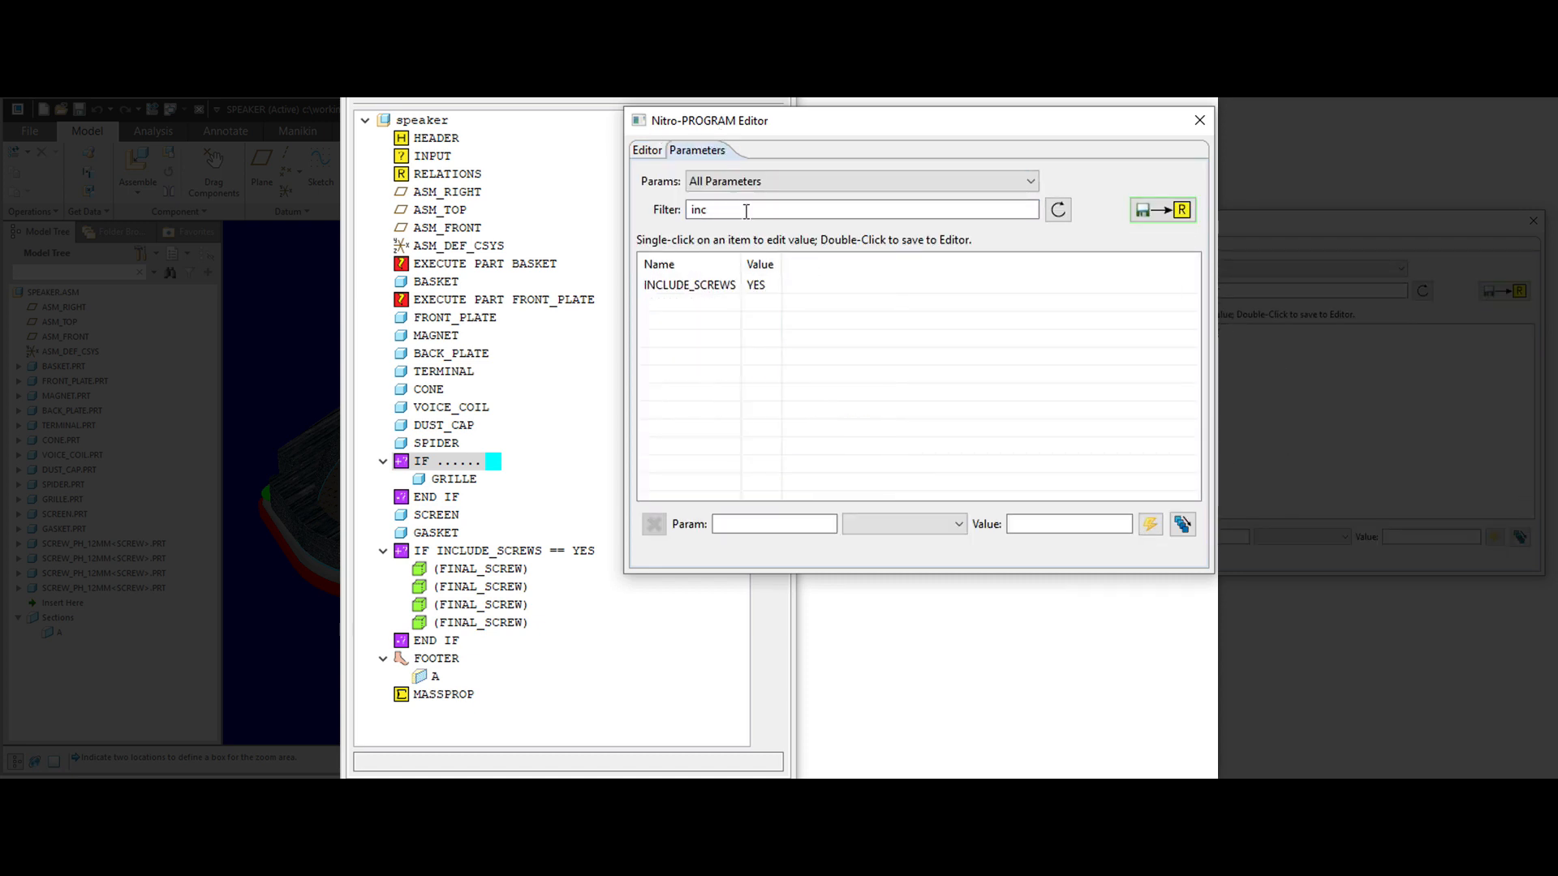
type("INCLUDE_GRILLE")
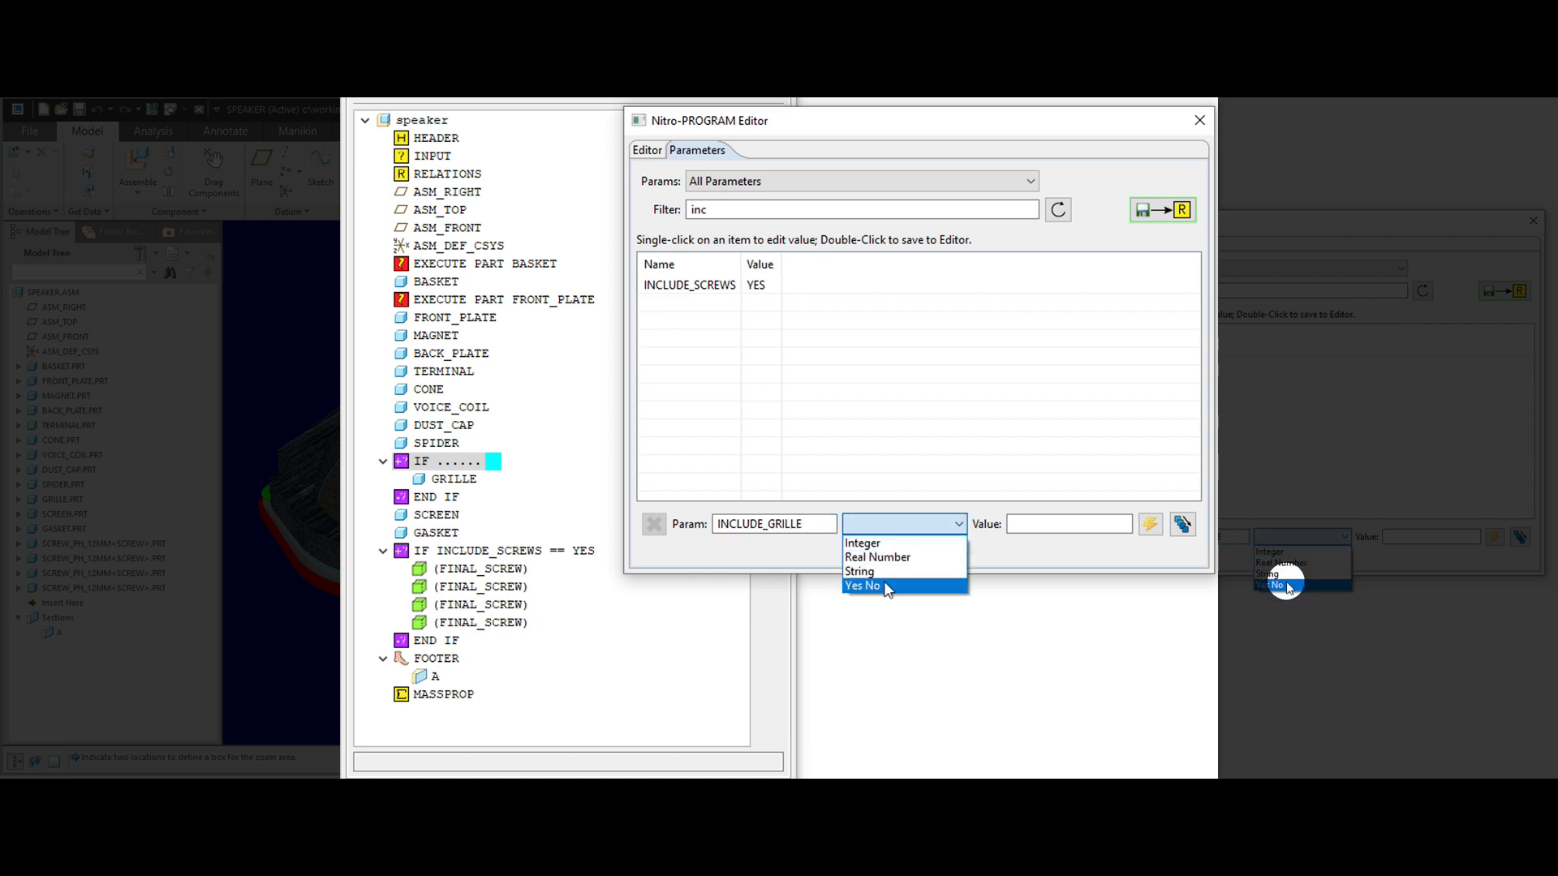
left_click(864, 586)
type("NO")
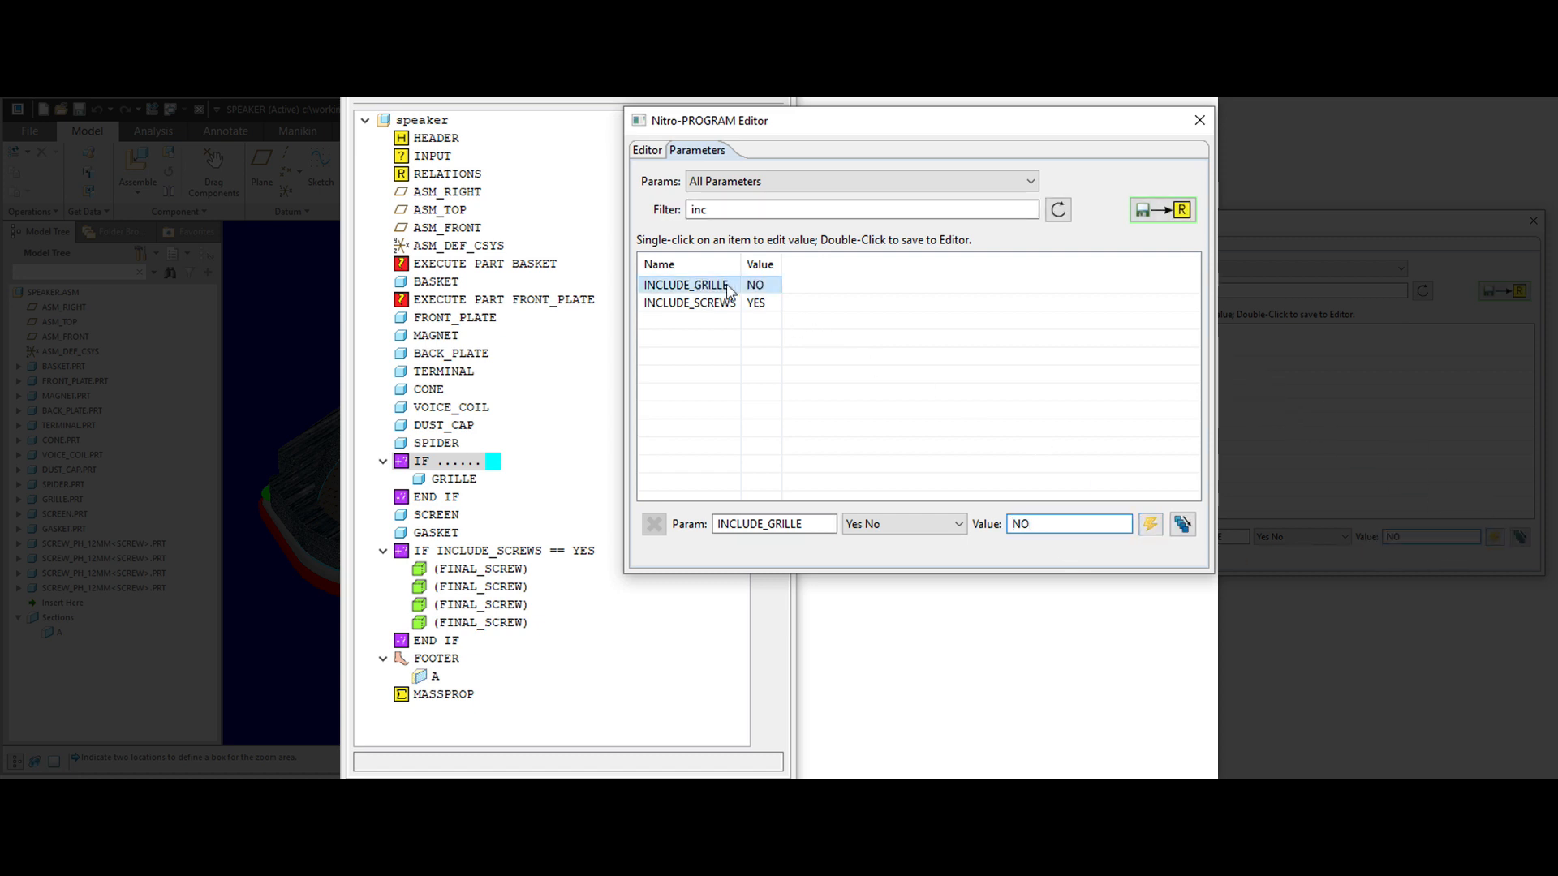
- Set the block's condition to INCLUDE_GRILLE == YES and save it
left_click(645, 150)
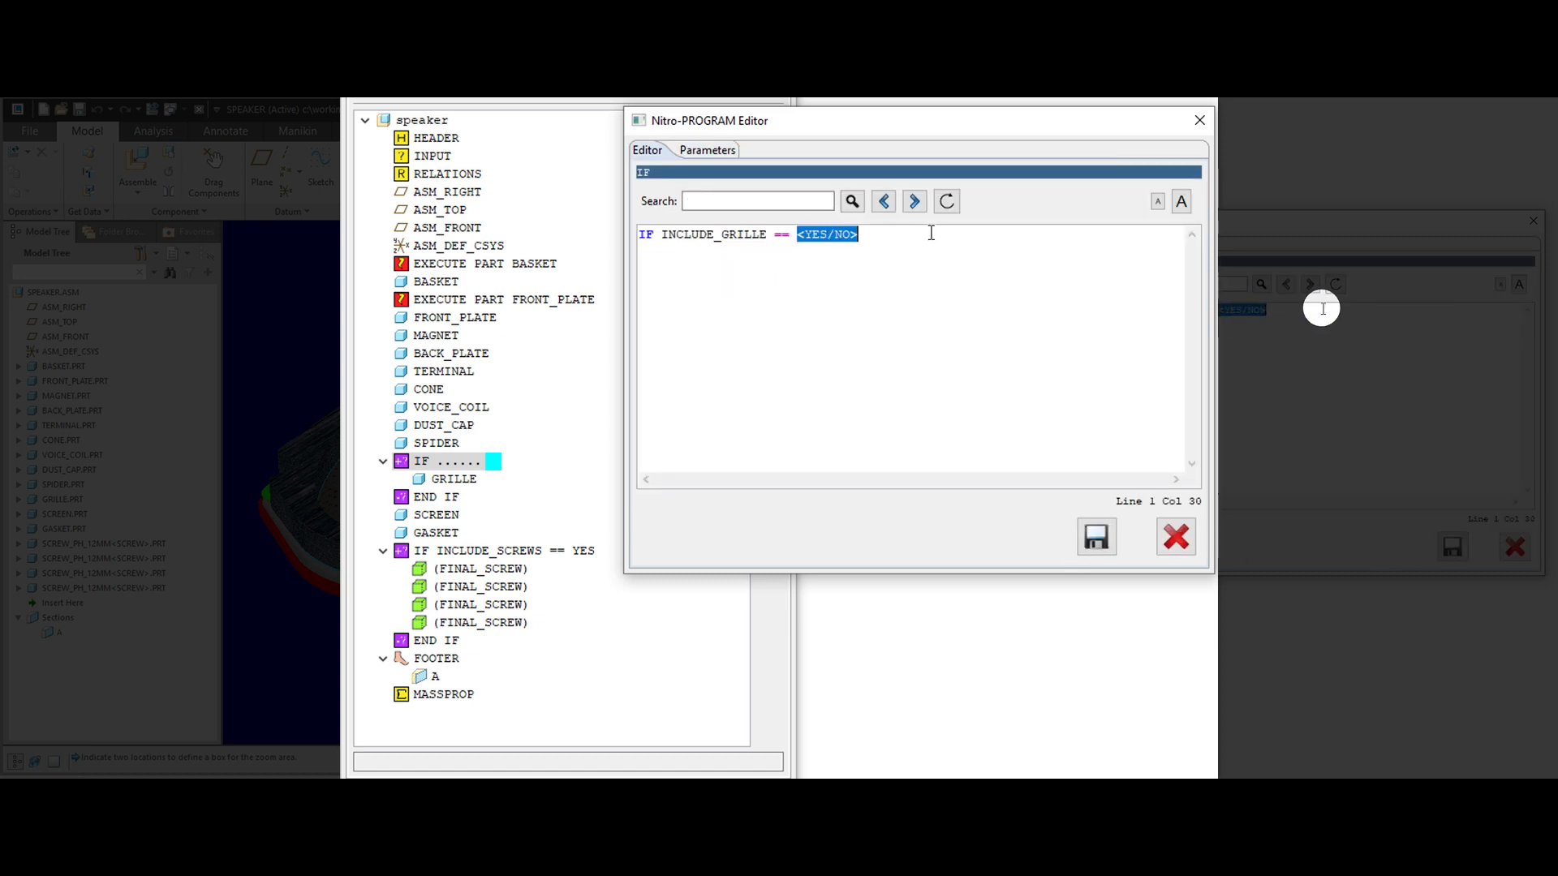
type("YES")
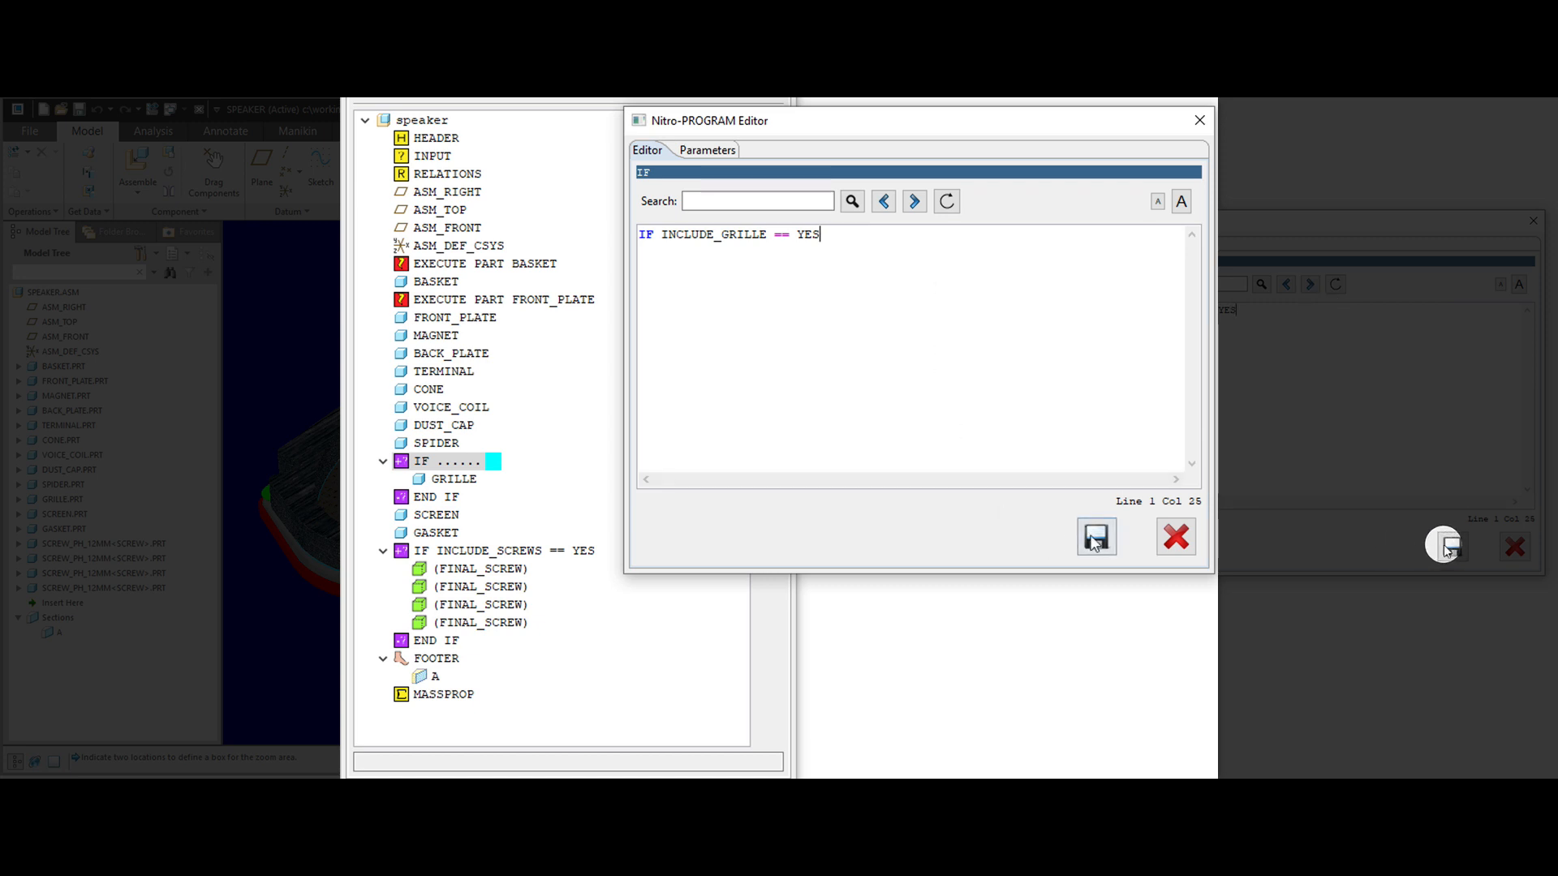
left_click(1095, 537)
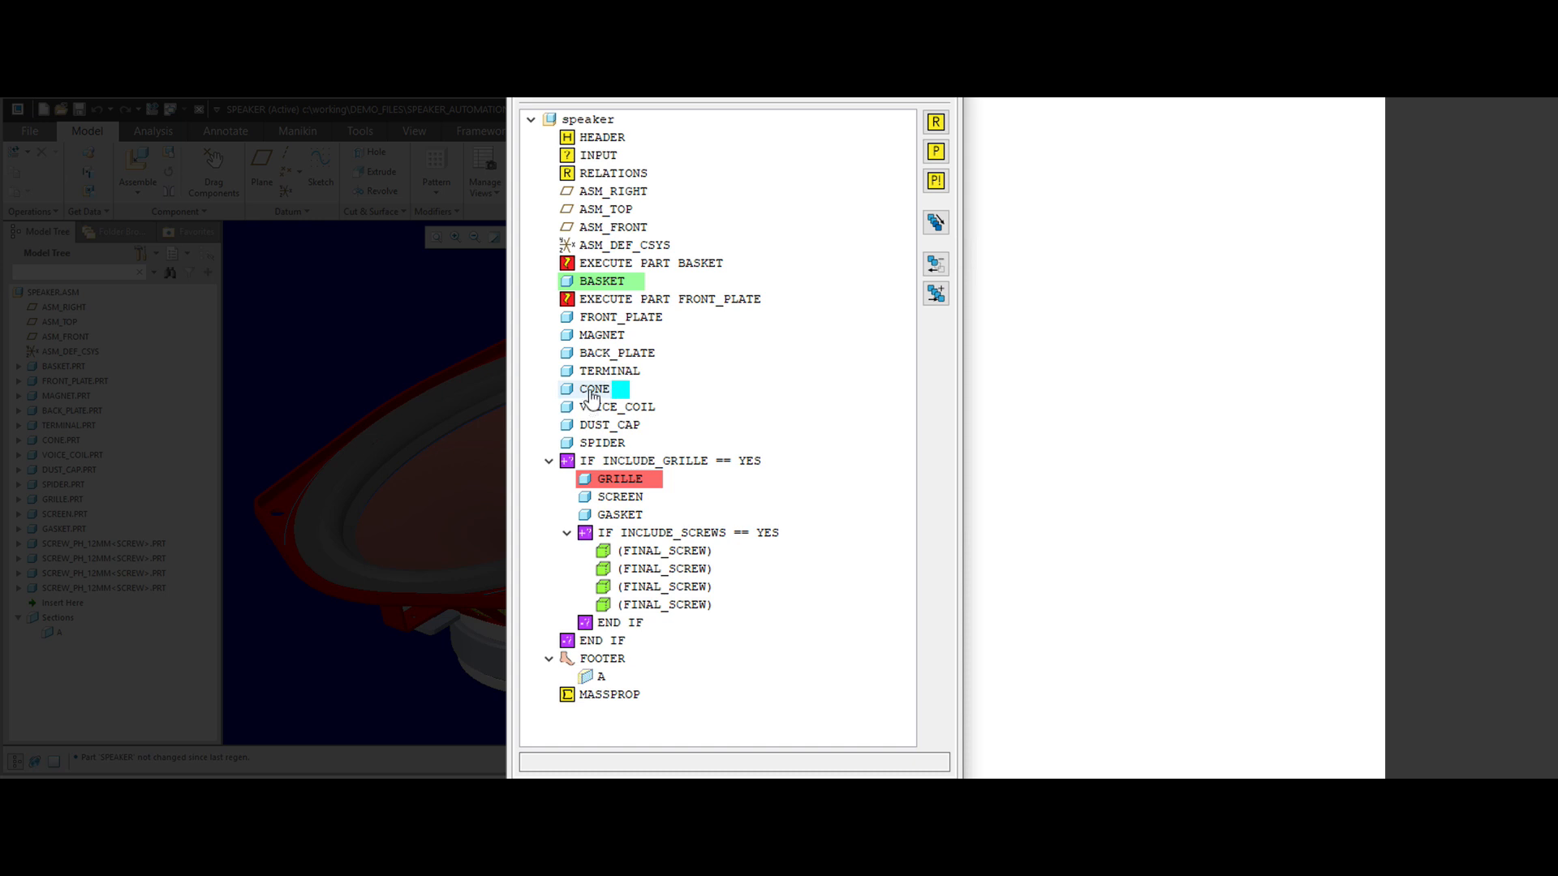
- Wrap CONE through SPIDER in a new IF block and add yes/no parameter INCLUDE_DRIVER
right_click(617, 406)
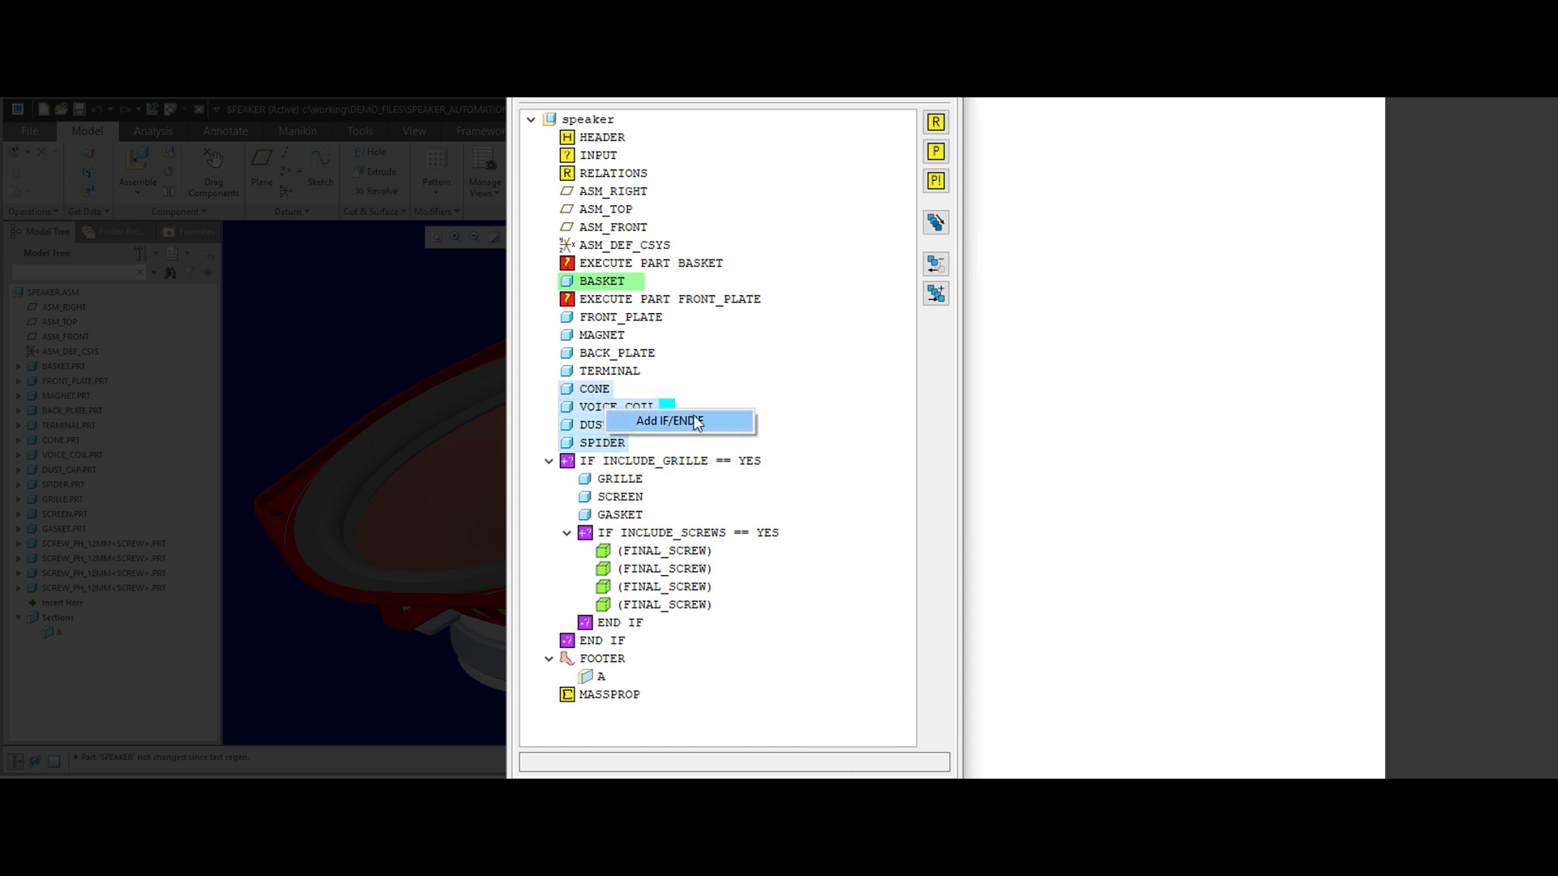
left_click(669, 420)
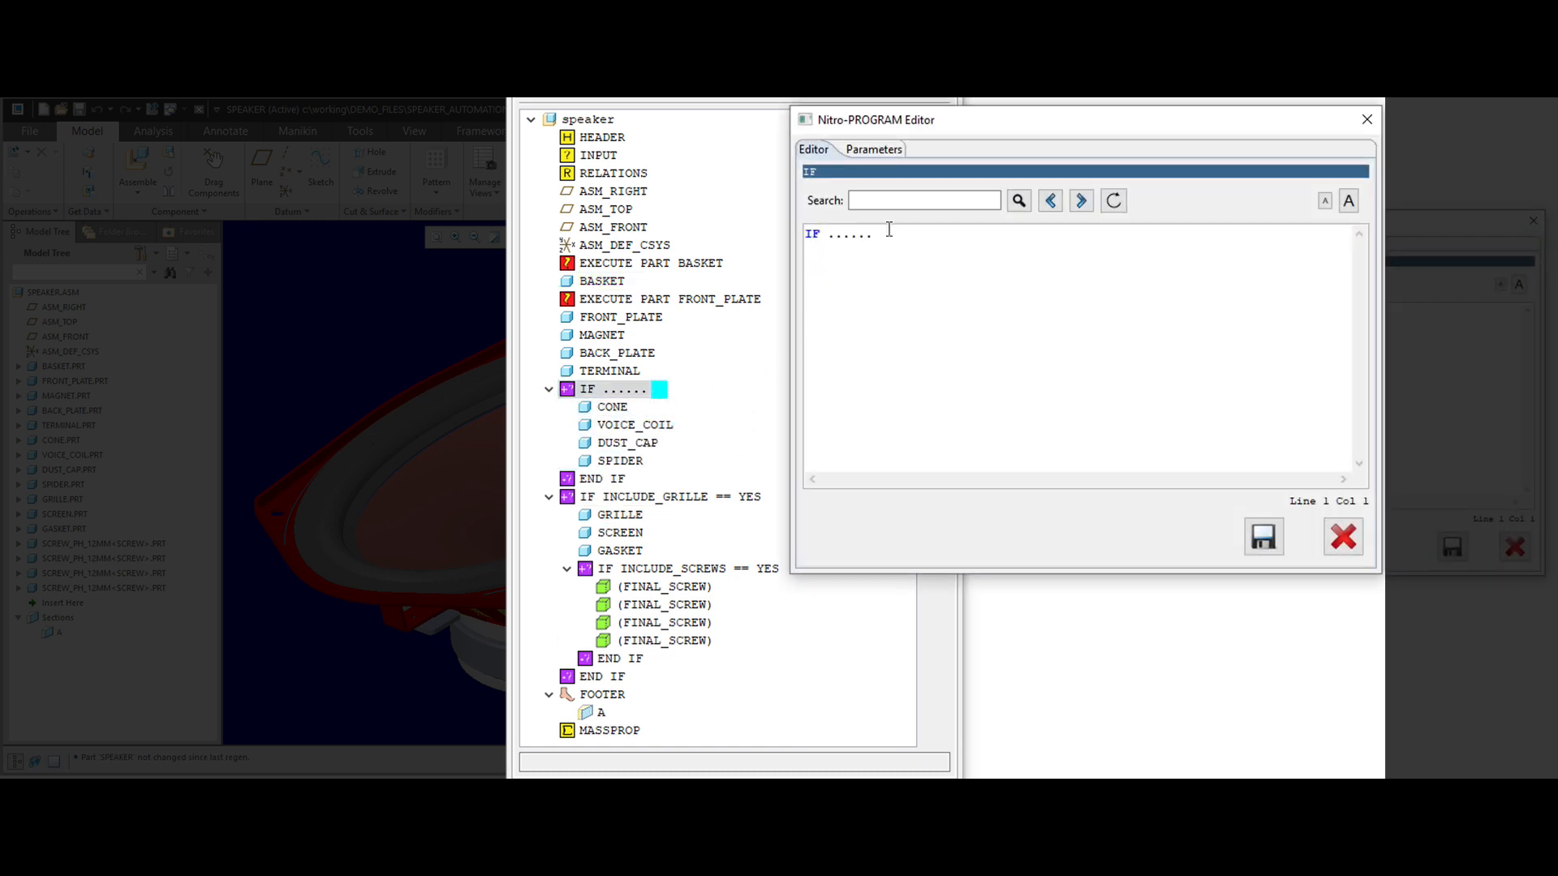
left_click(864, 150)
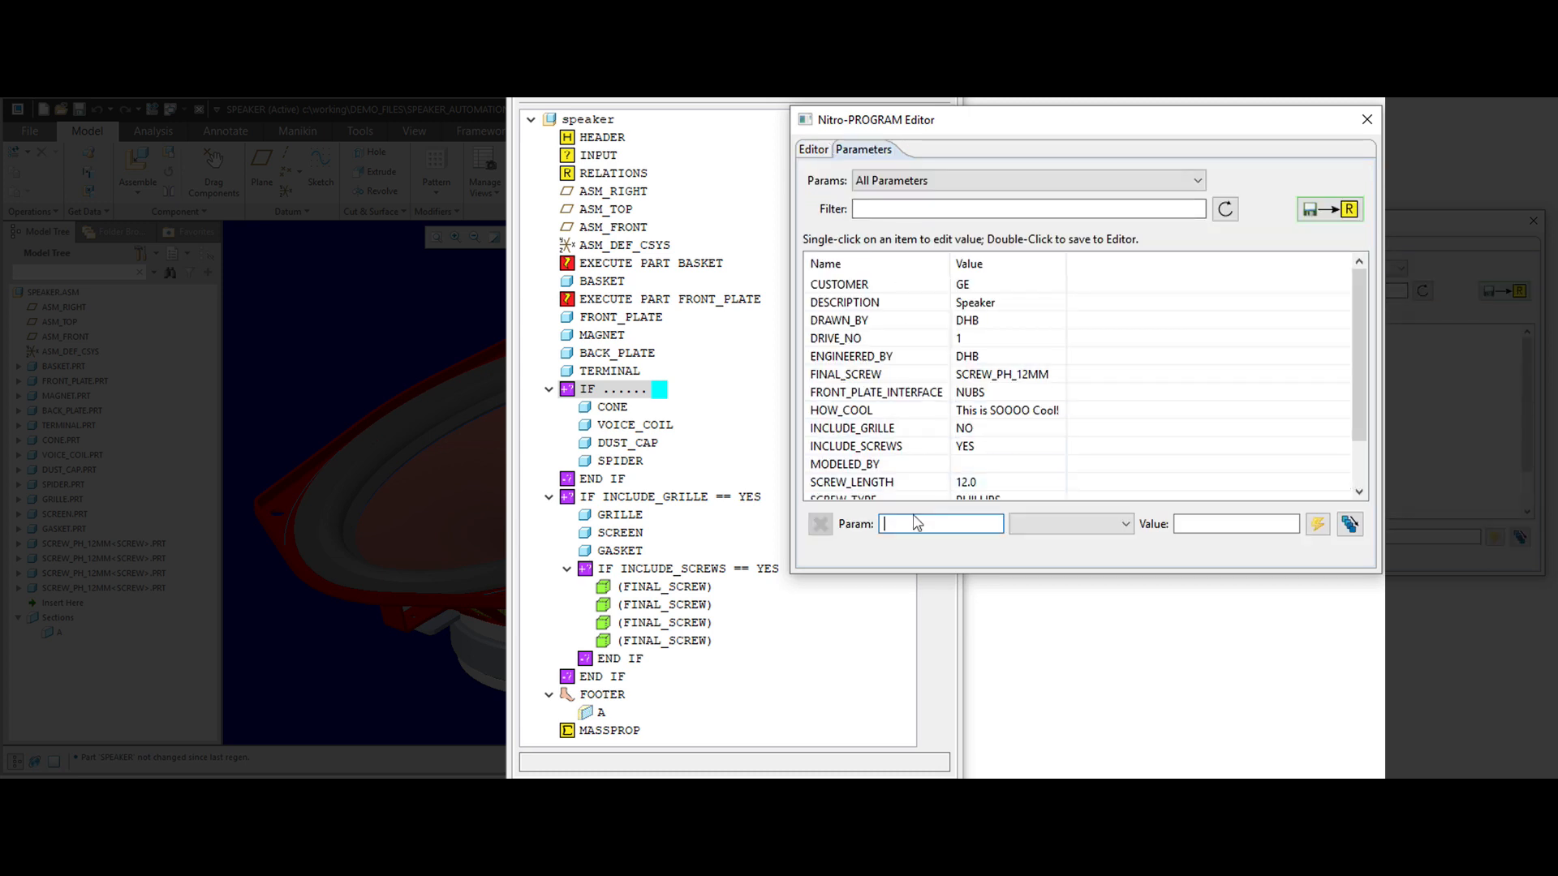
type("INCLUDE_DRIVER")
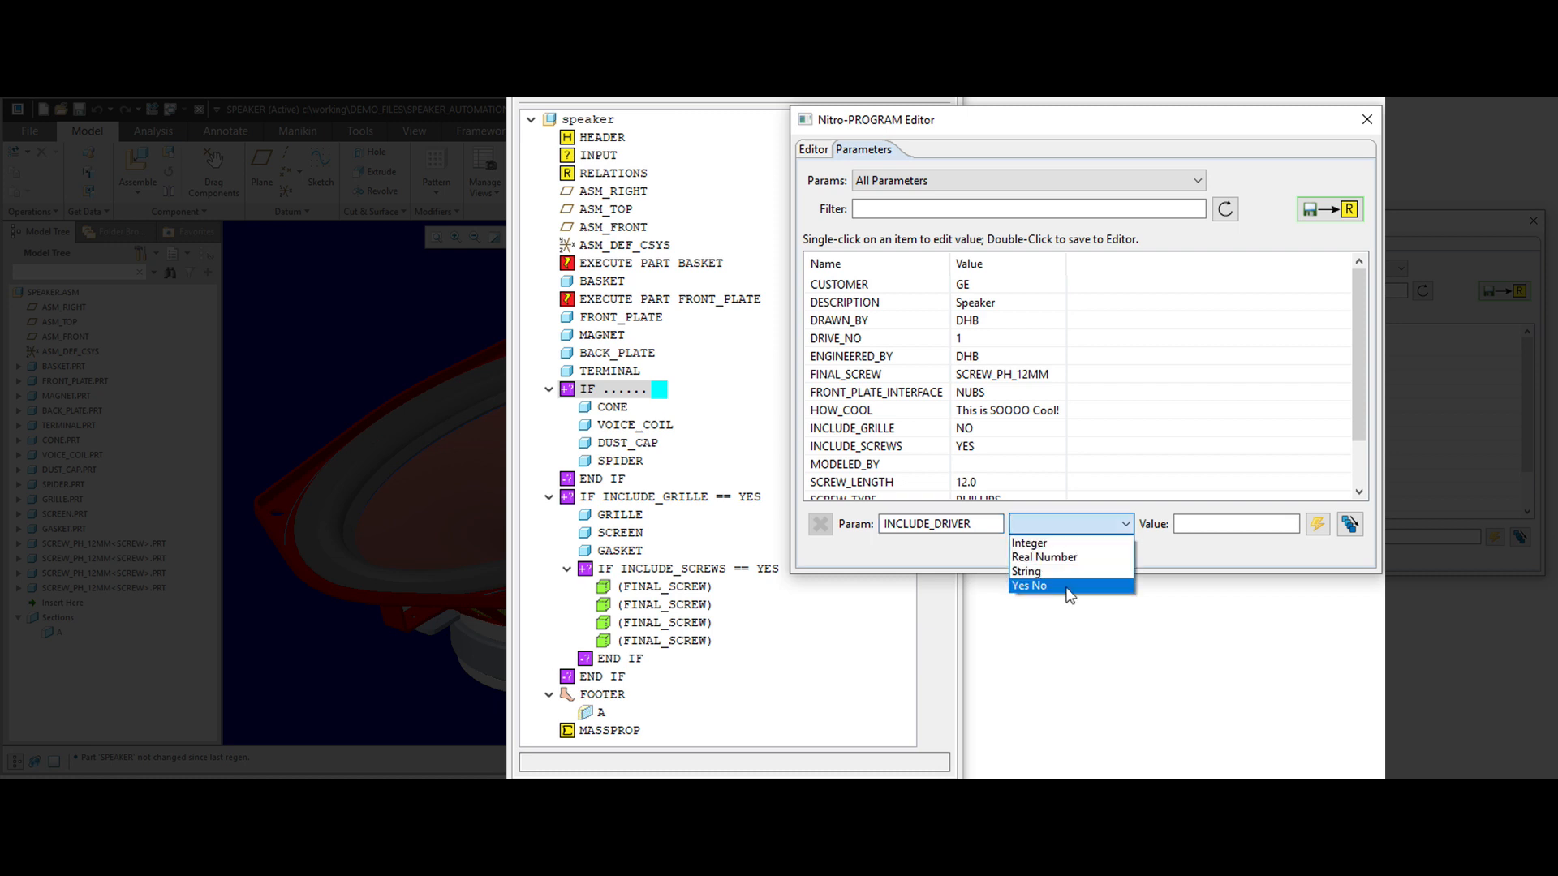
left_click(1029, 584)
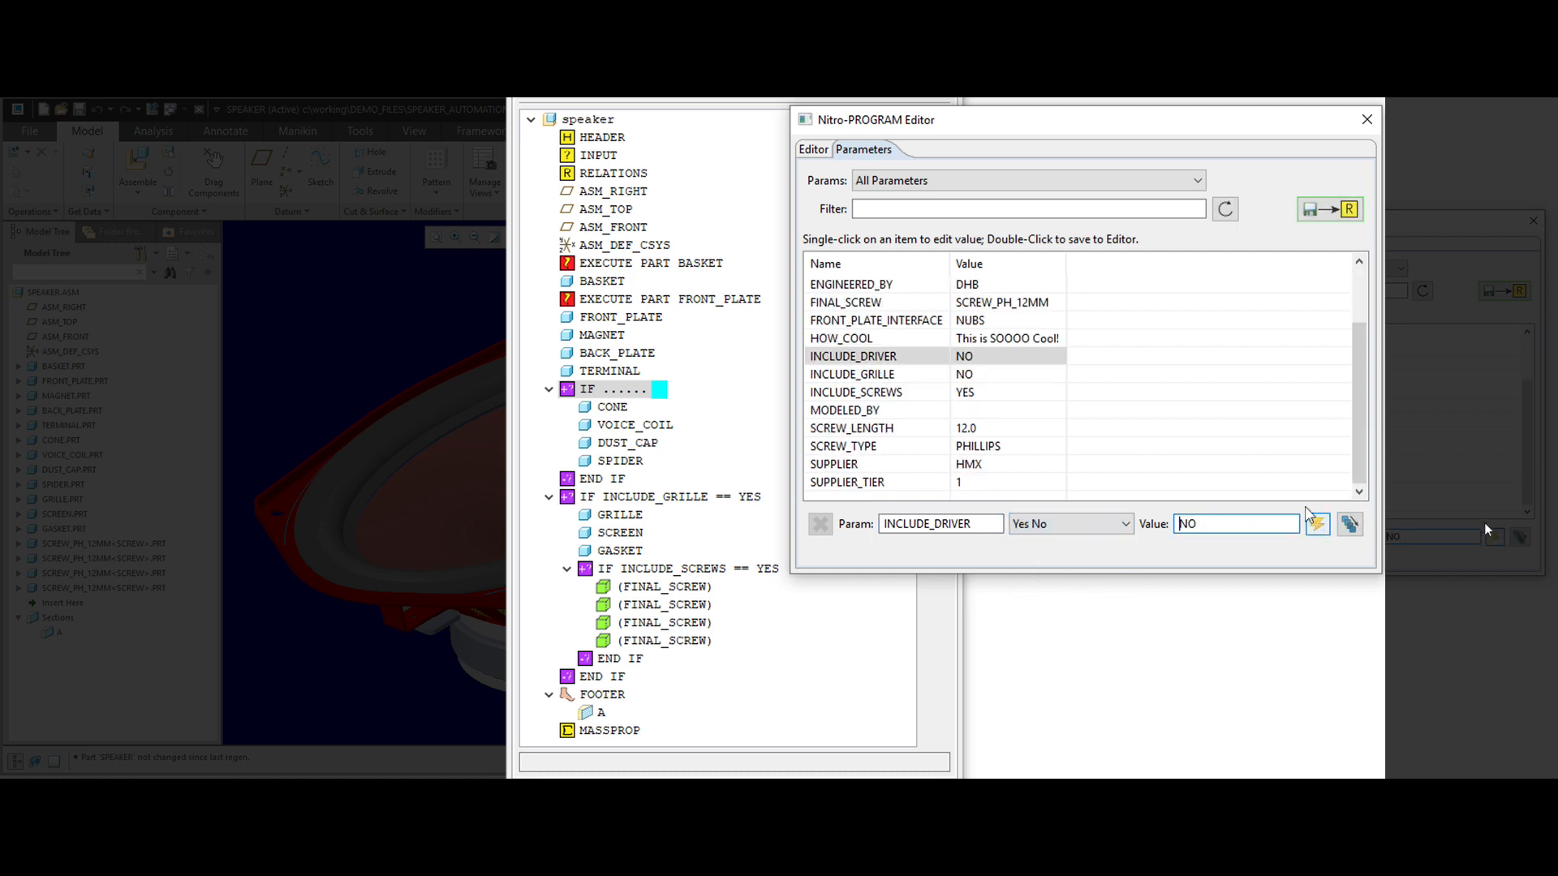
- Set the block's condition to INCLUDE_DRIVER == YES and save it
left_click(813, 148)
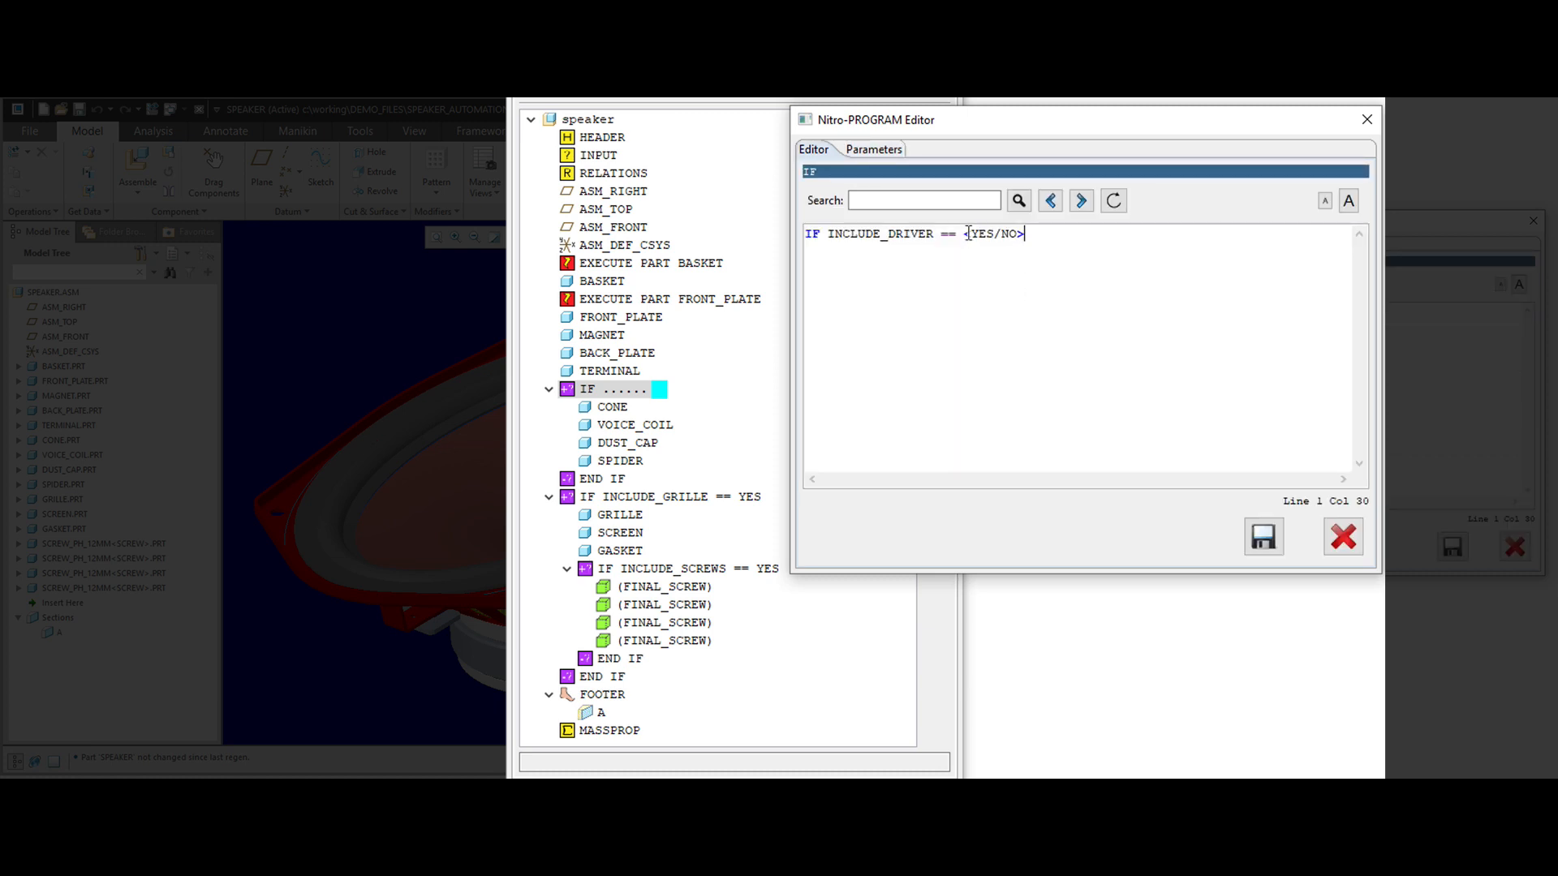
type("YES")
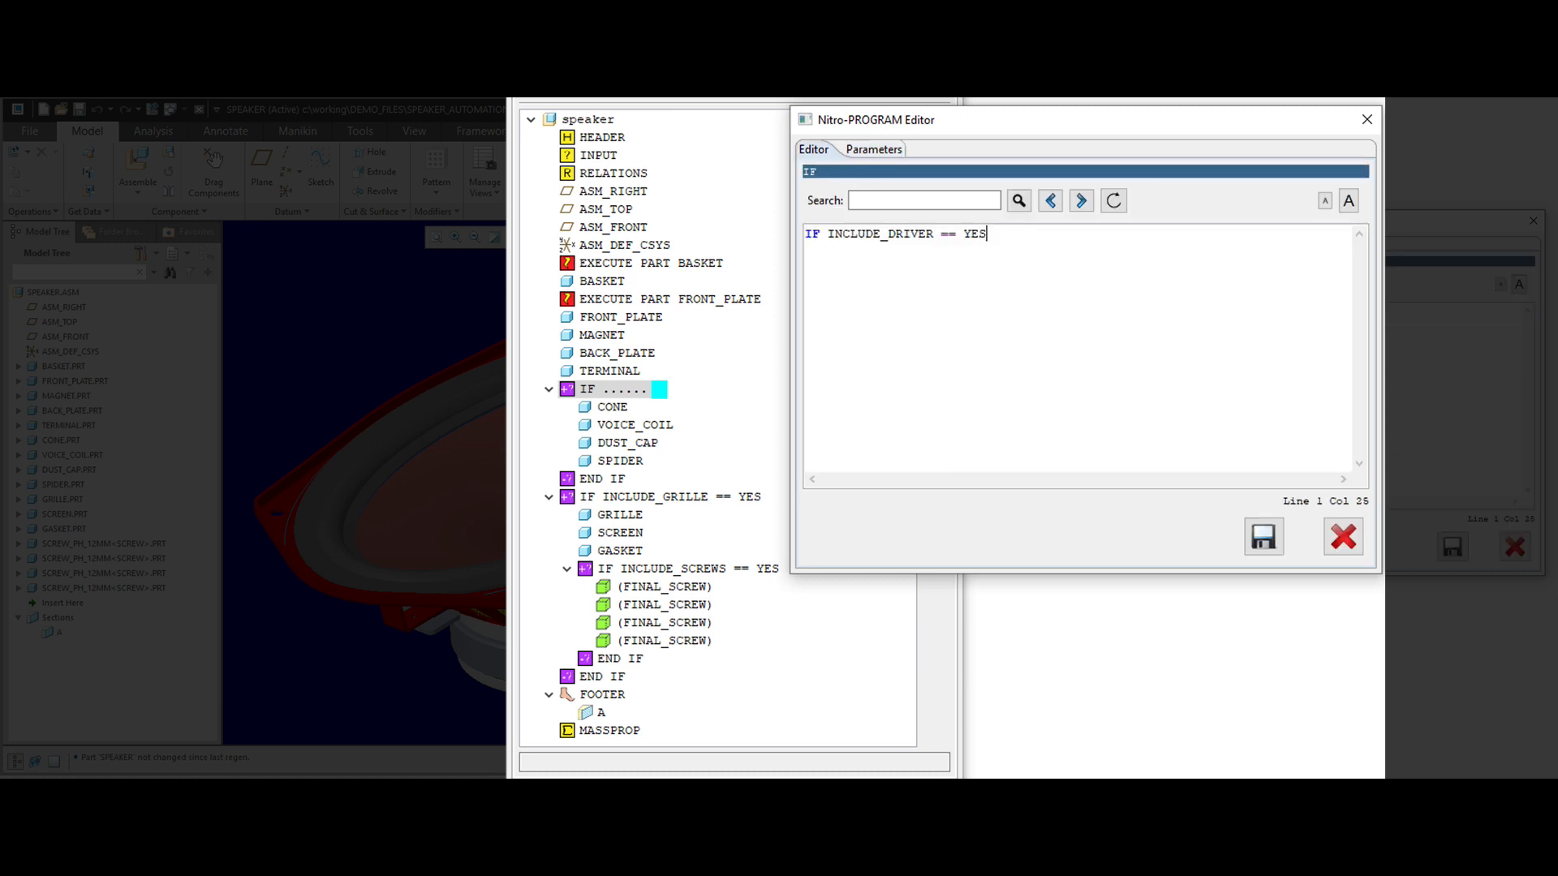
left_click(1263, 535)
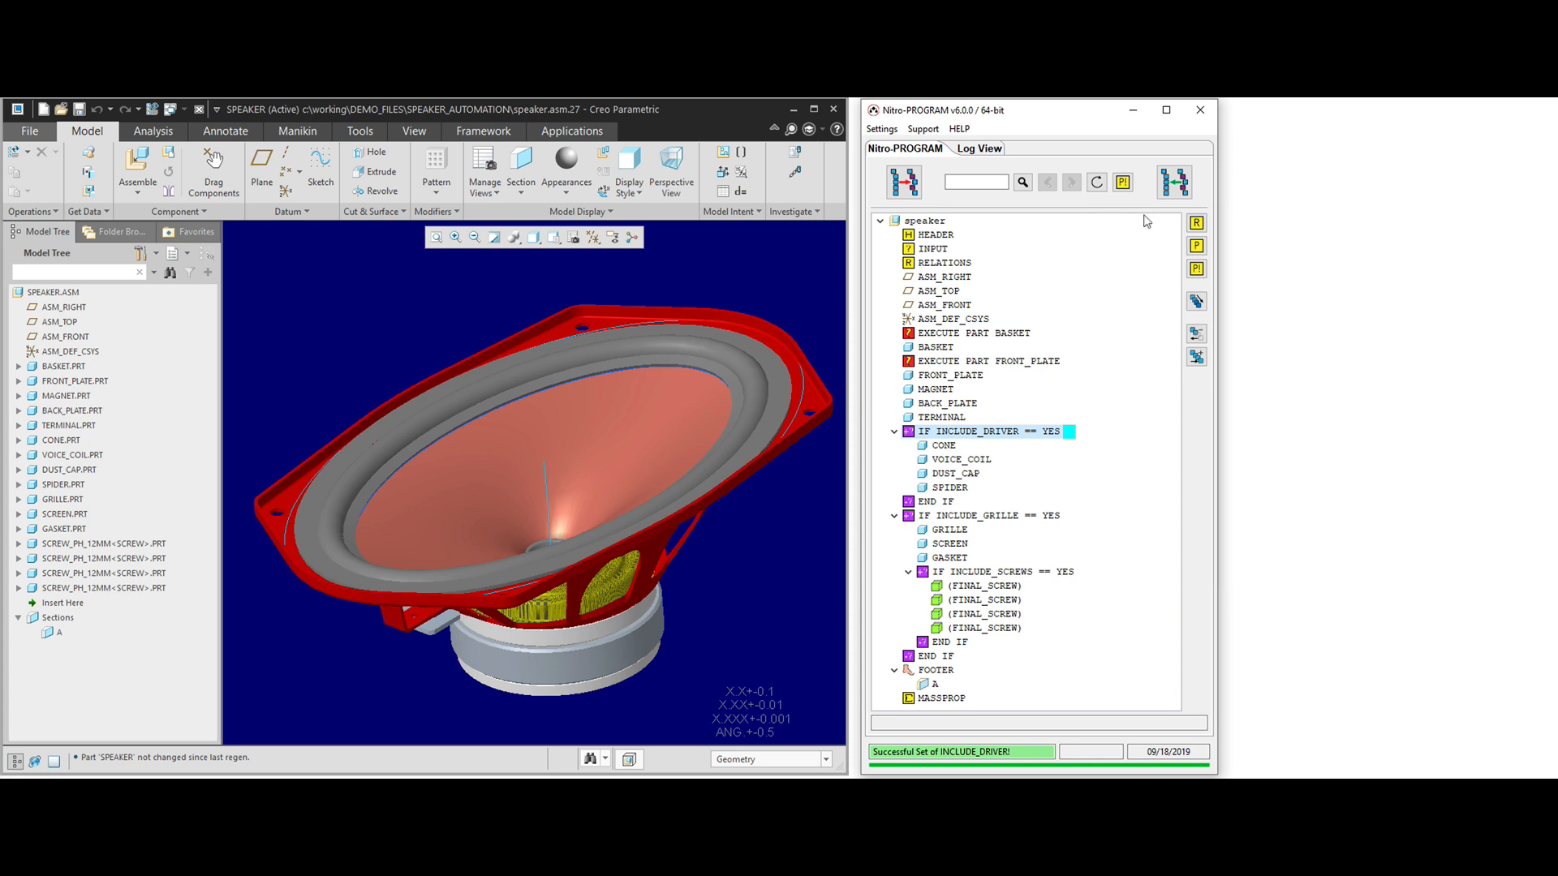
- Regenerate the speaker so only the basket and magnet assembly remain
left_click(1196, 302)
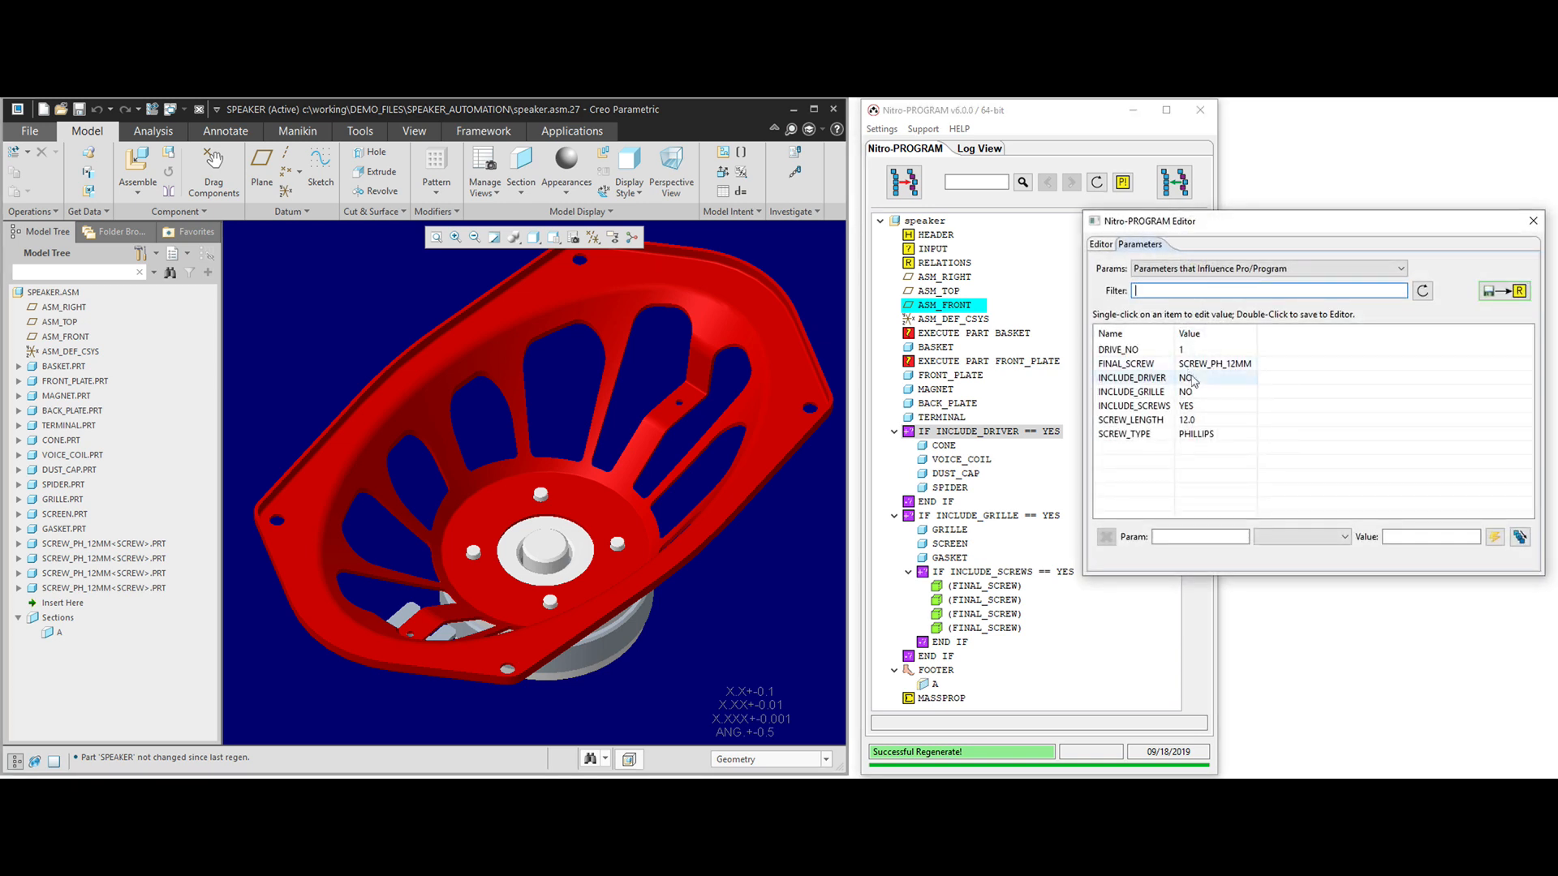
- Set INCLUDE_DRIVER and INCLUDE_GRILLE to YES, regenerate so driver, grille and screws reappear, and close the editor
left_click(1133, 377)
type("YES")
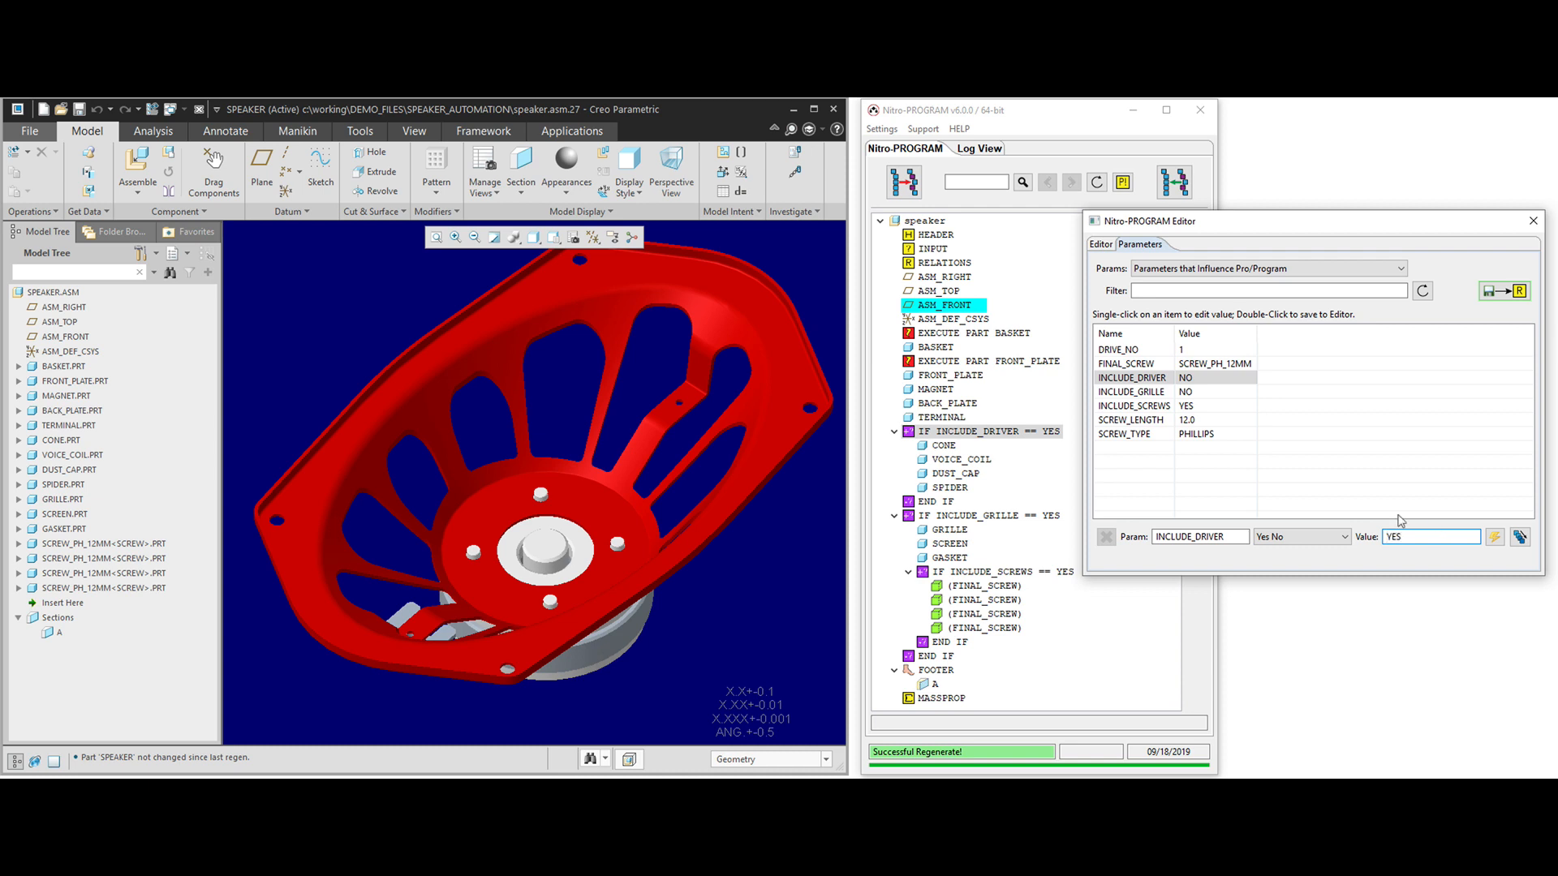
left_click(1519, 537)
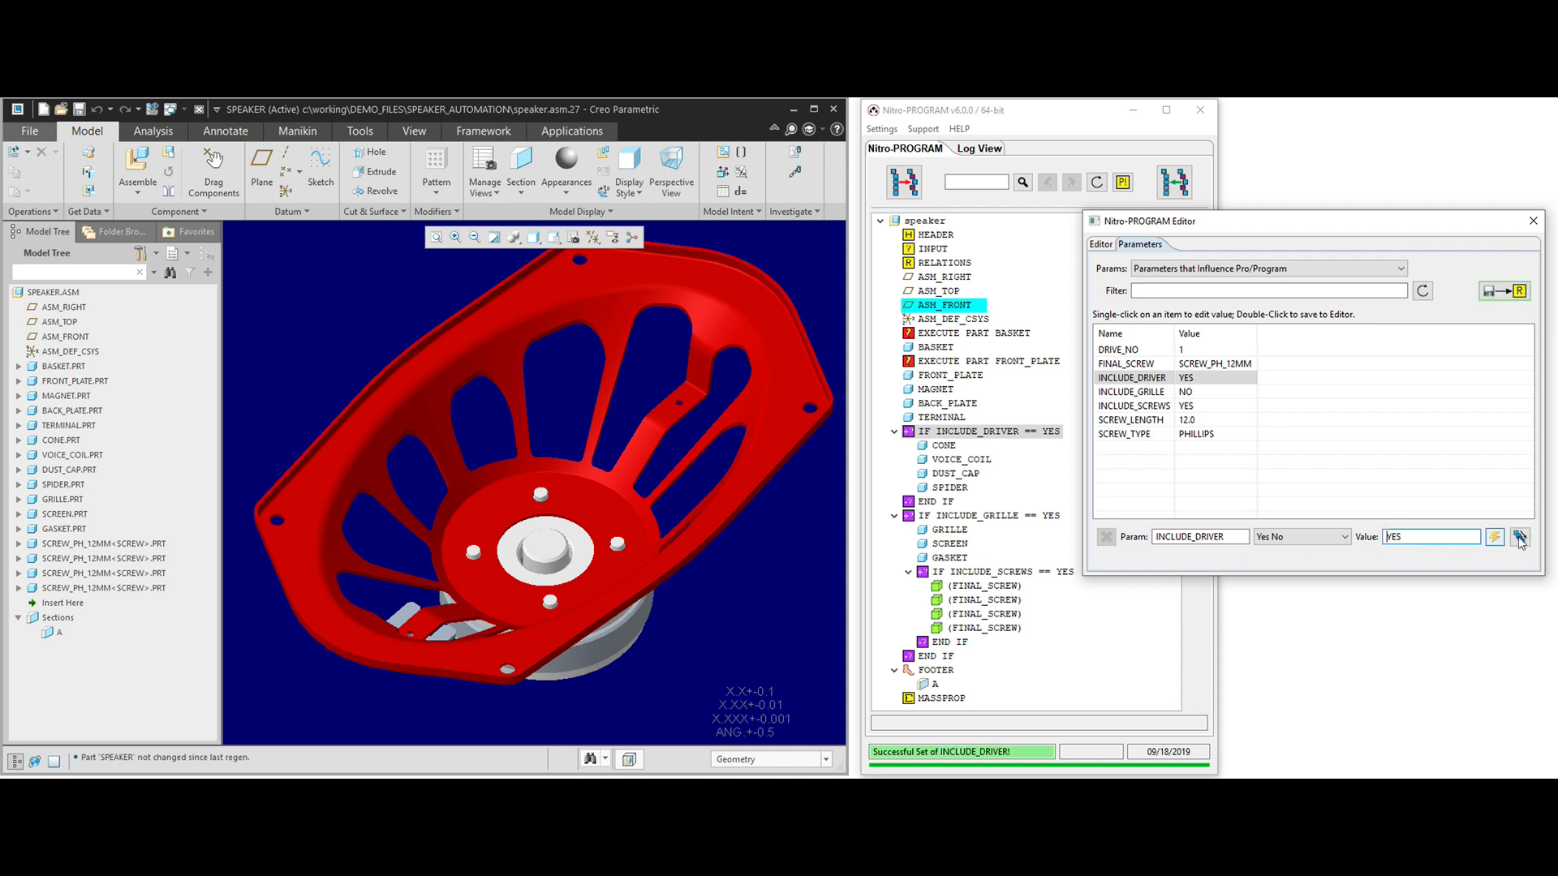
left_click(1519, 537)
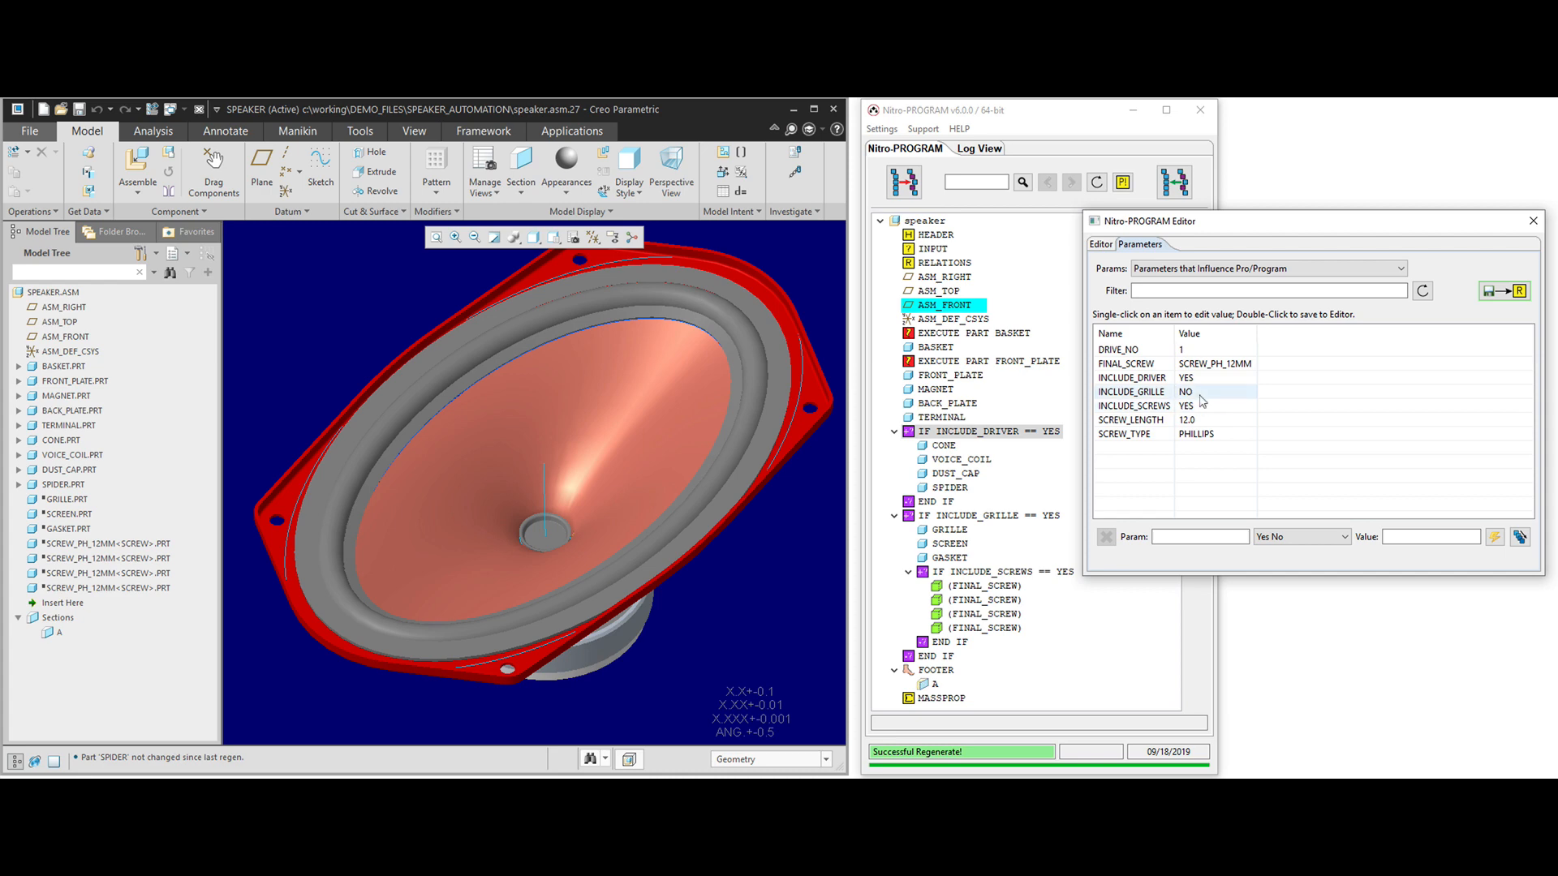
left_click(1131, 391)
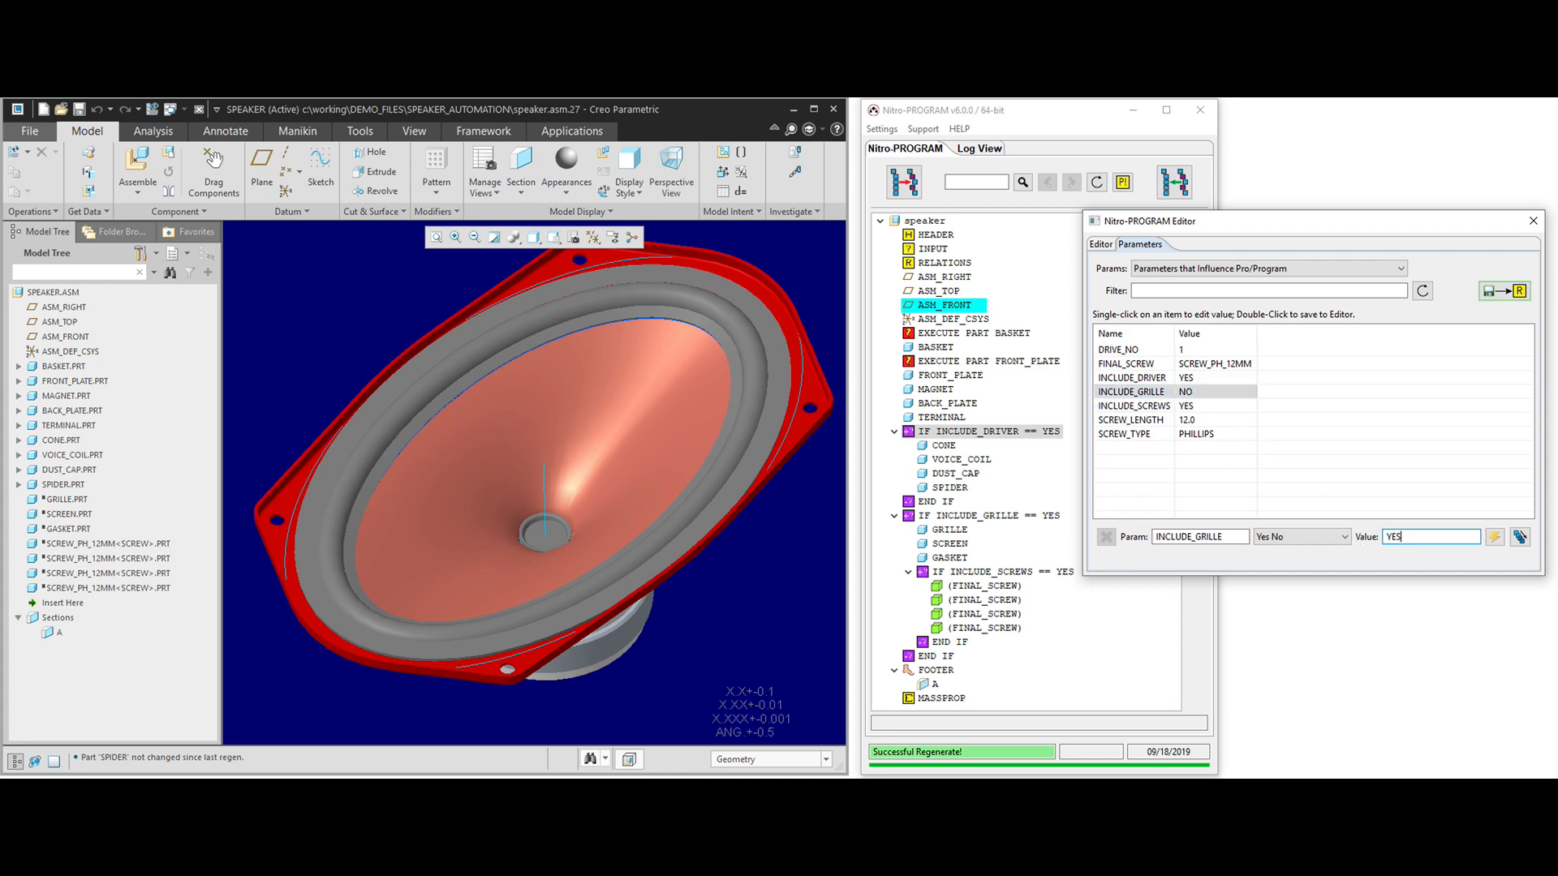
left_click(1519, 537)
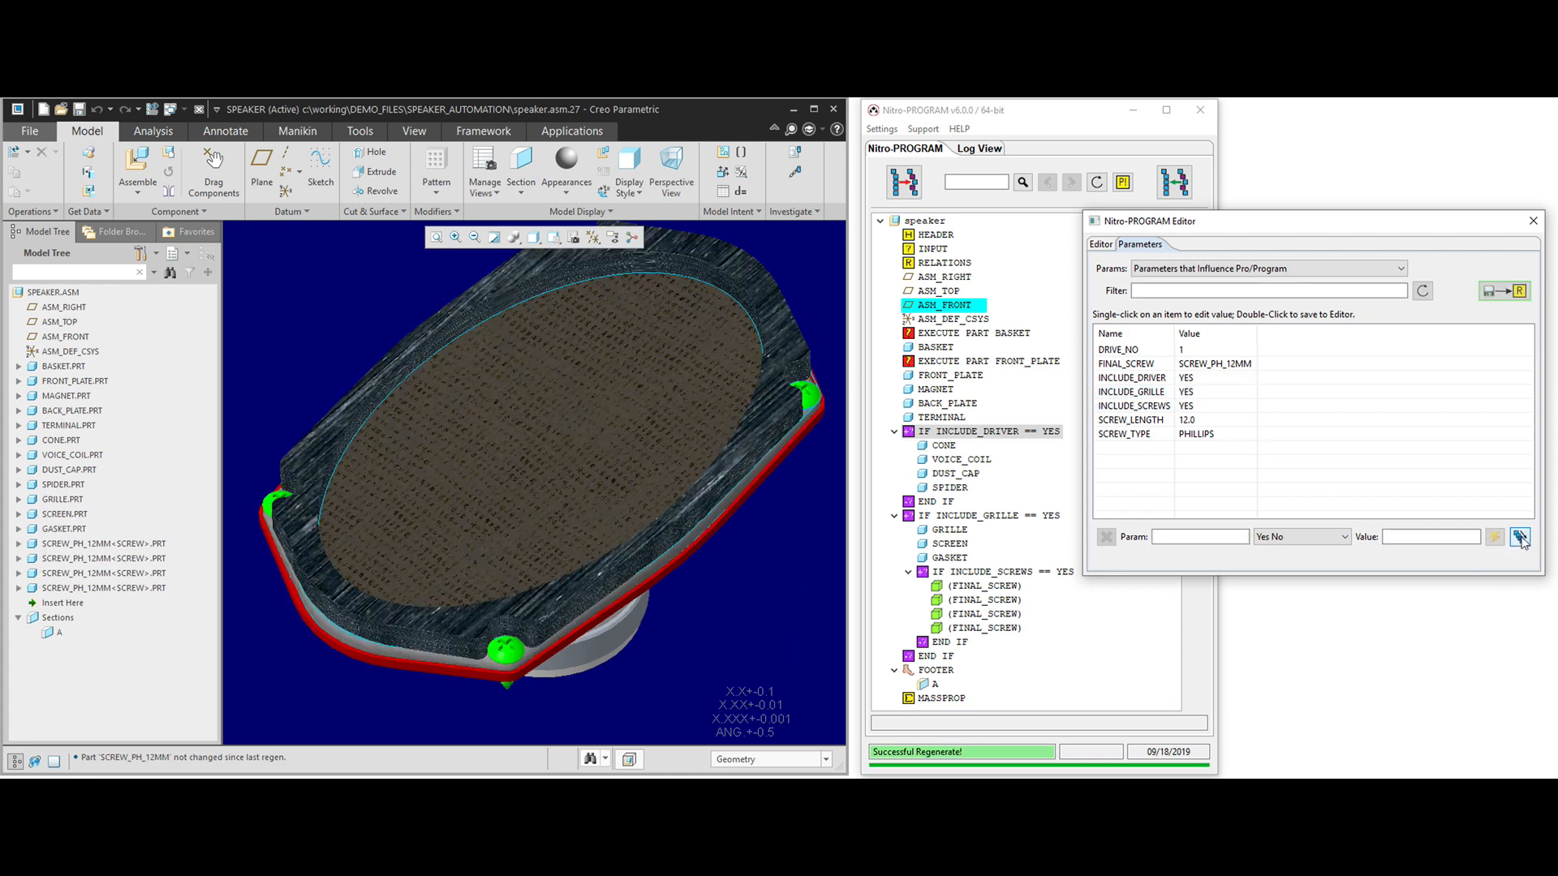
left_click(1535, 221)
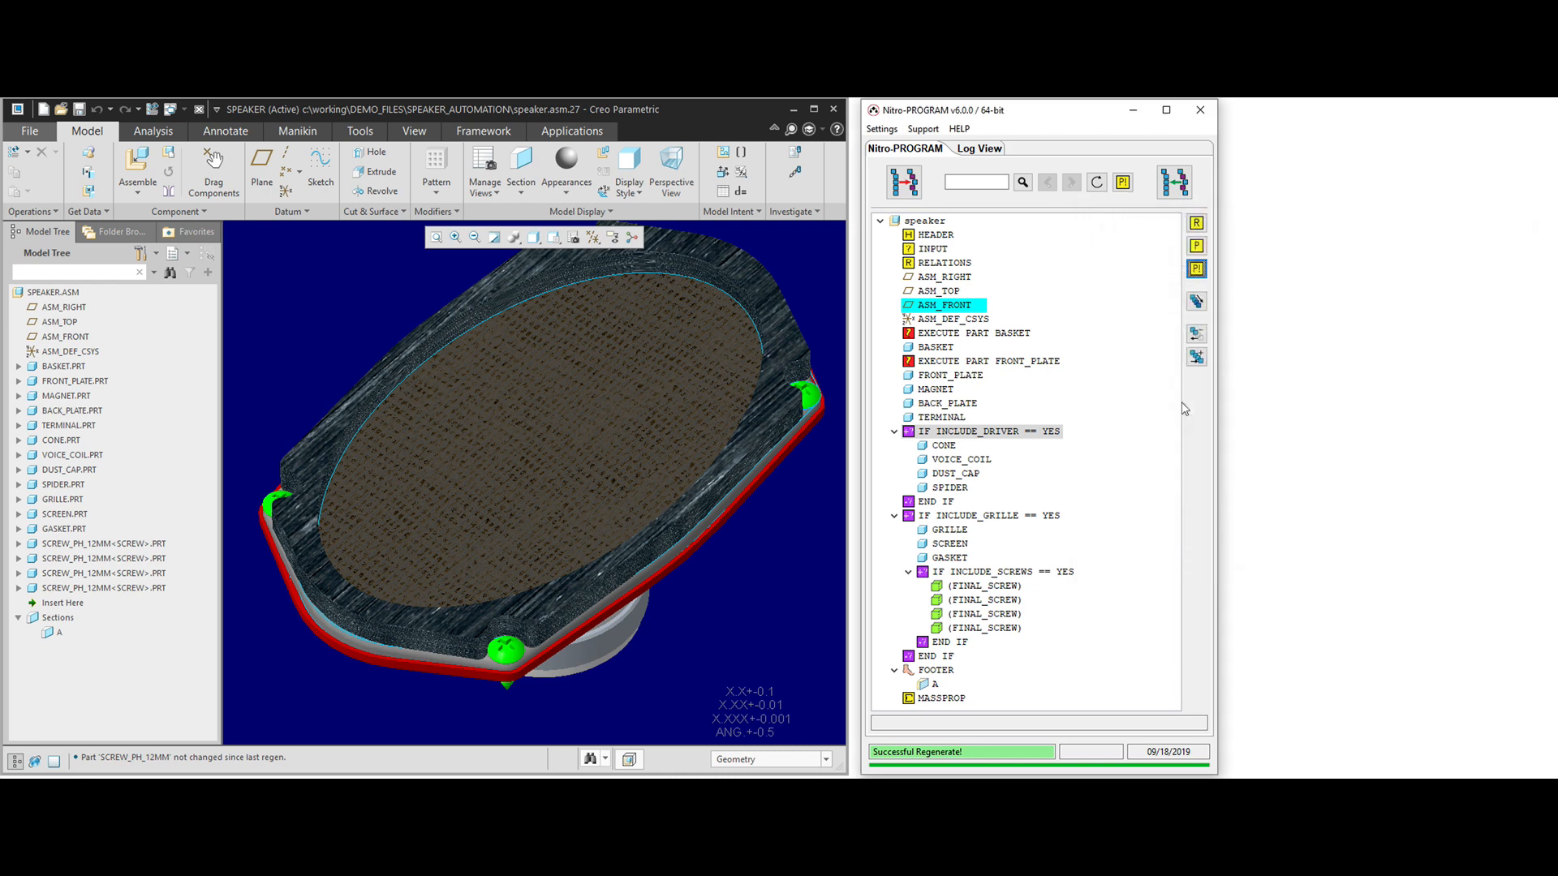